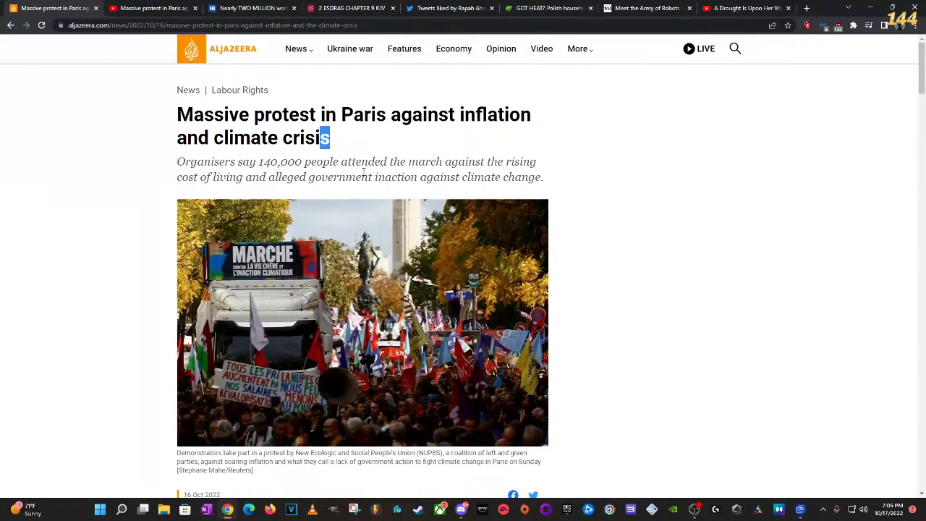
mouse_move(453, 137)
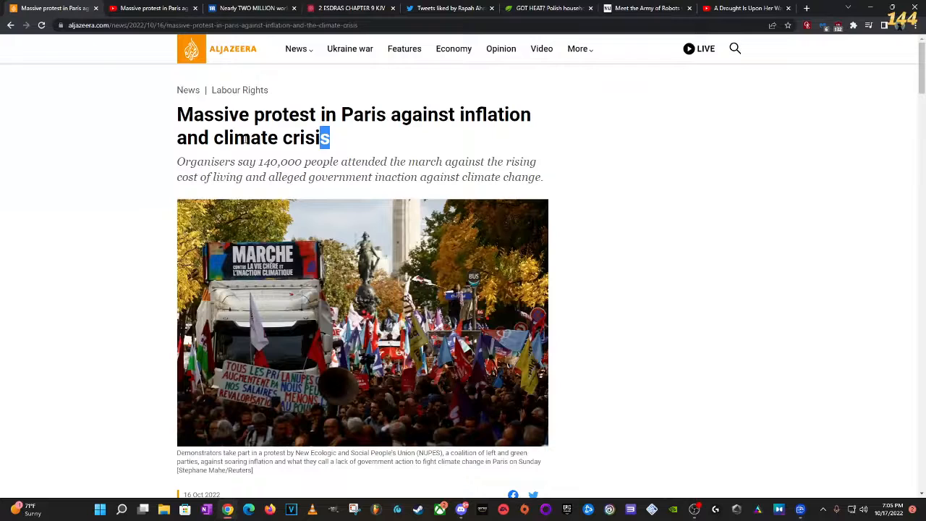
mouse_move(239, 161)
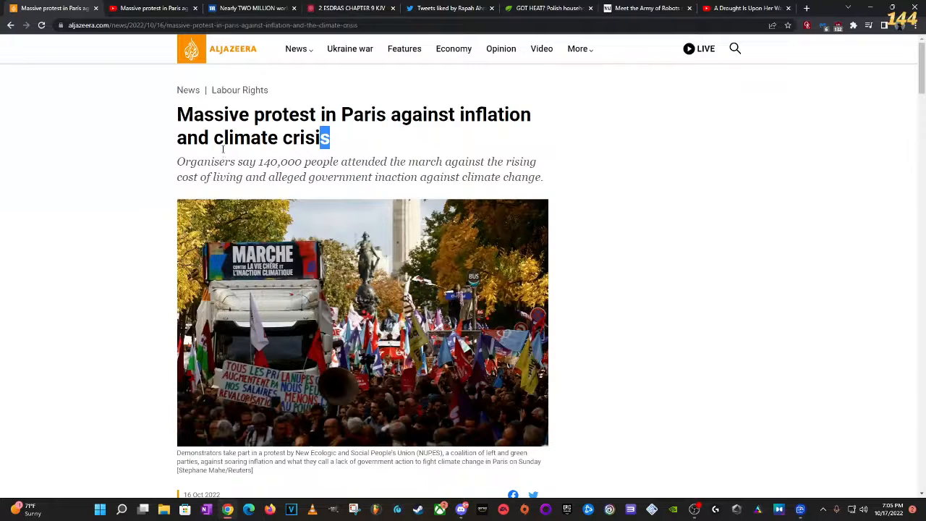
mouse_move(149, 190)
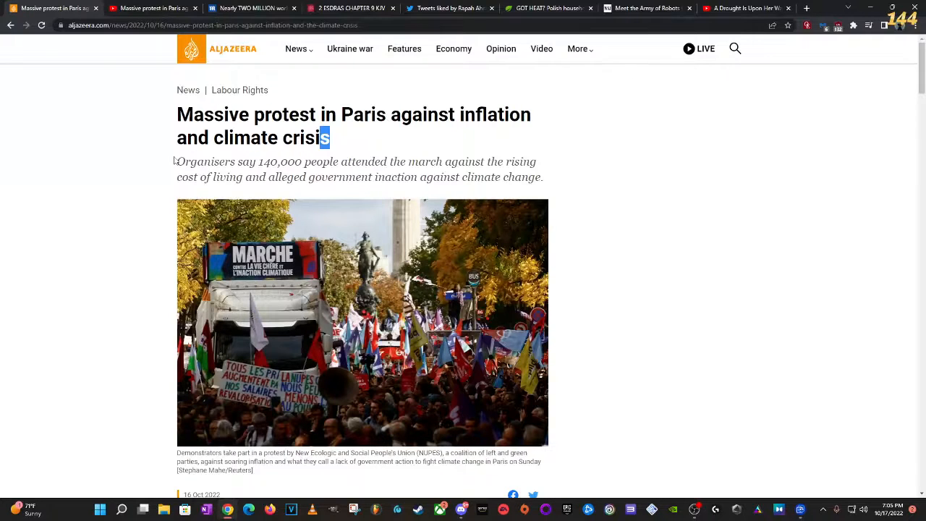
mouse_move(203, 156)
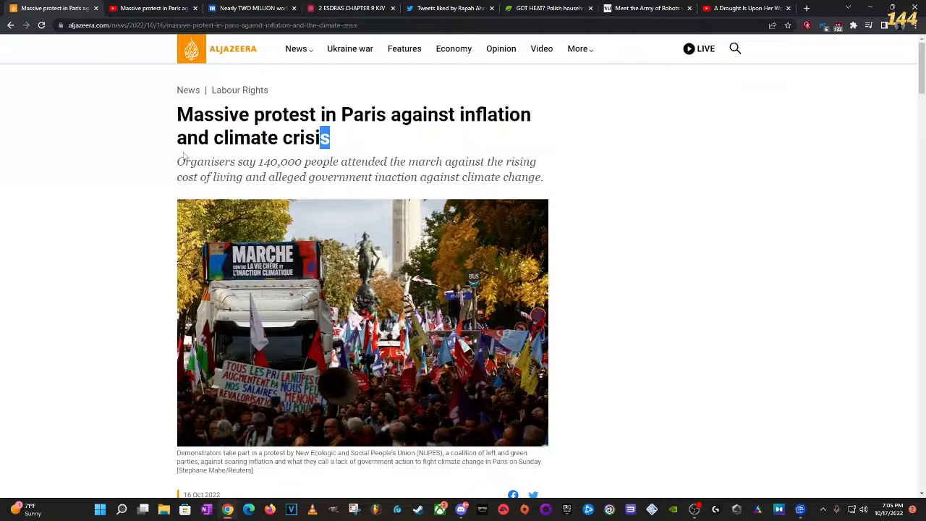
- Switch to the Daily Mail strike article and highlight the phrase 'Winter of Discontent' in its headline
left_click(549, 8)
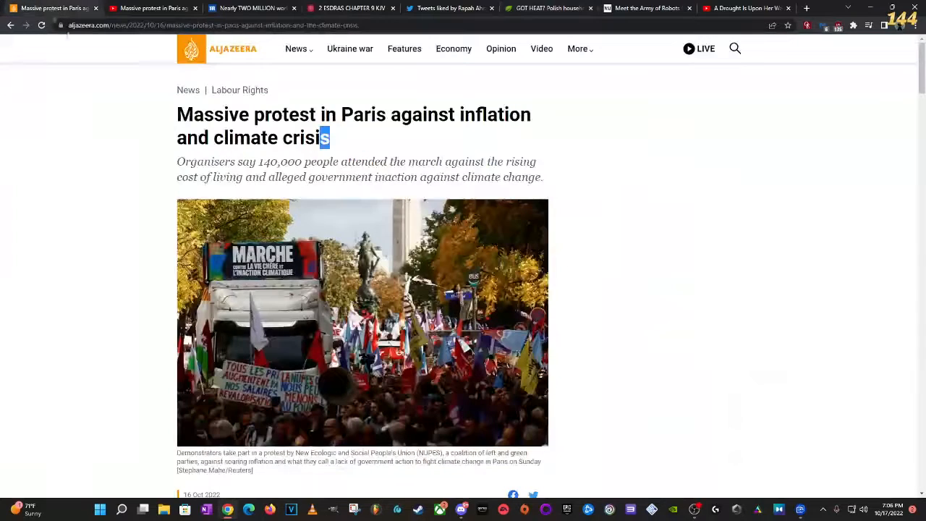
left_click(250, 7)
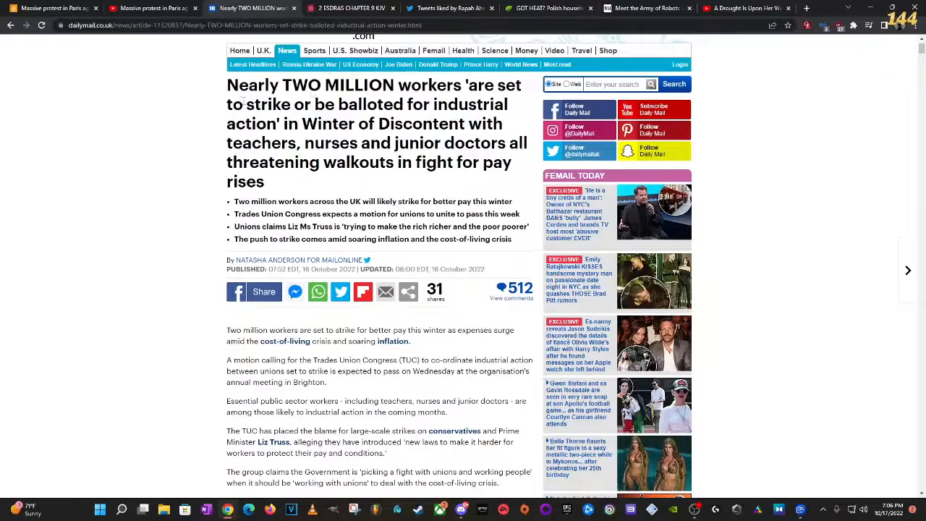
double_click(382, 124)
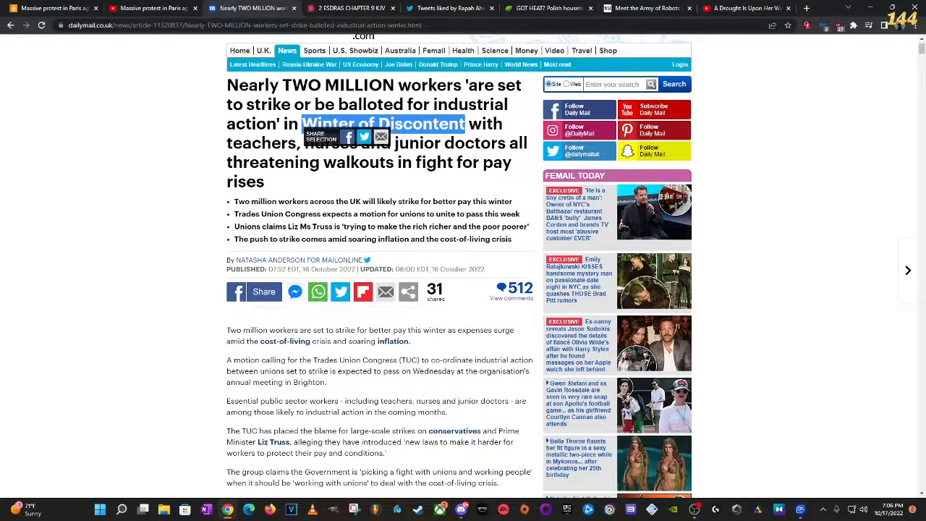
left_click(644, 8)
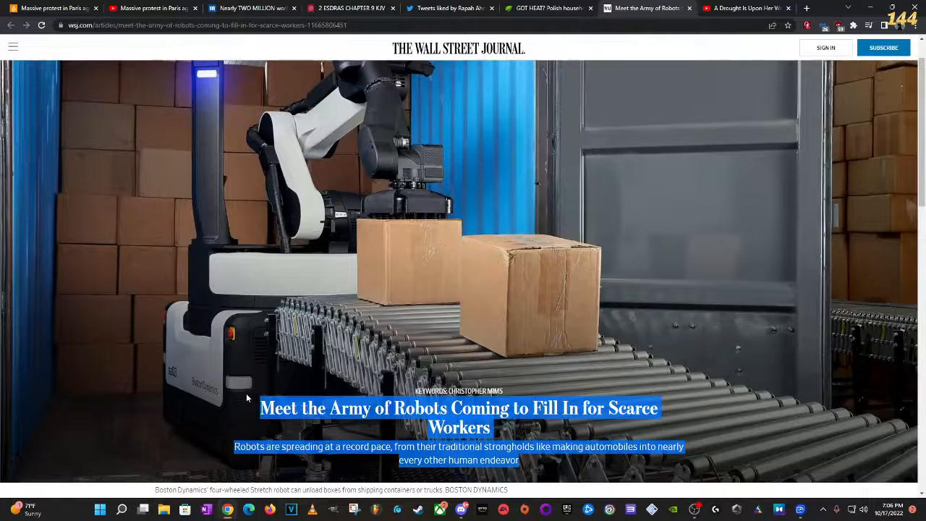
mouse_move(311, 476)
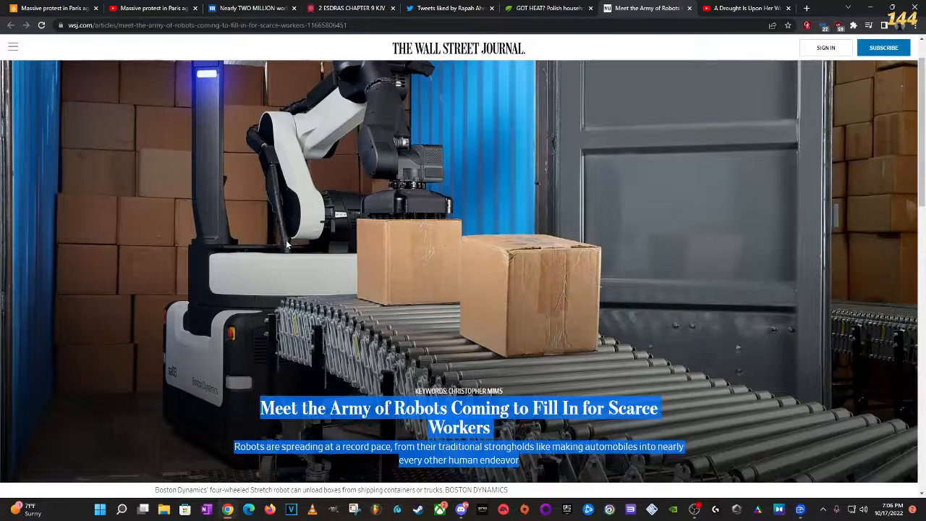
- Return to the Al Jazeera tab with the Paris protest article
left_click(52, 8)
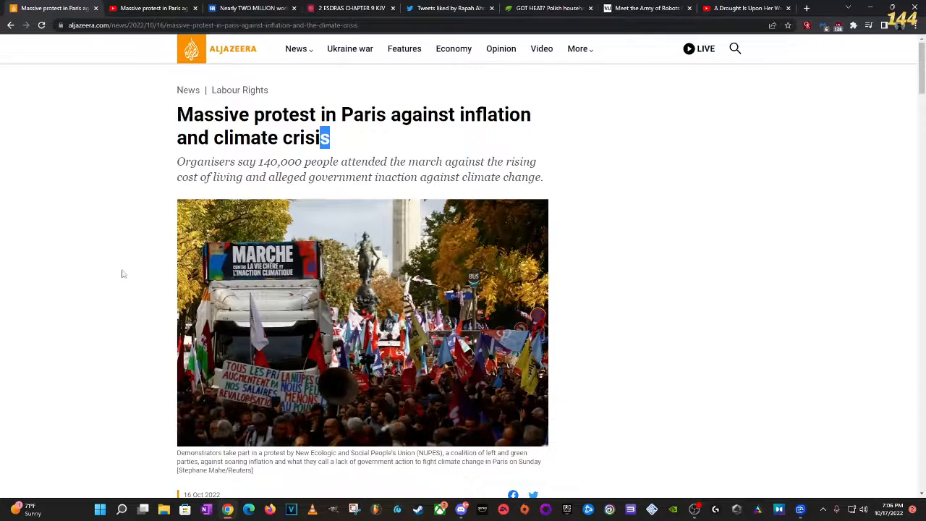
- Bring up the Twitter liked-tweets tab showing the Paris protest video post
left_click(449, 8)
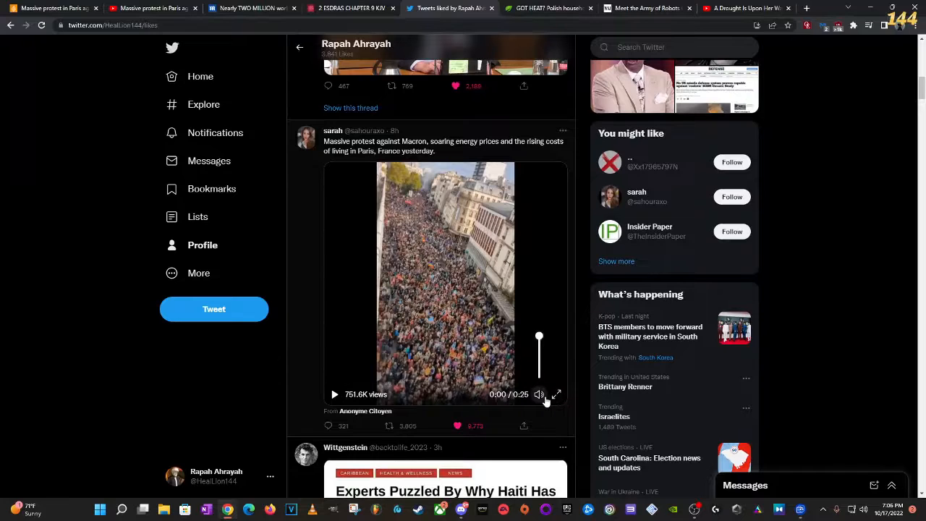
mouse_move(557, 394)
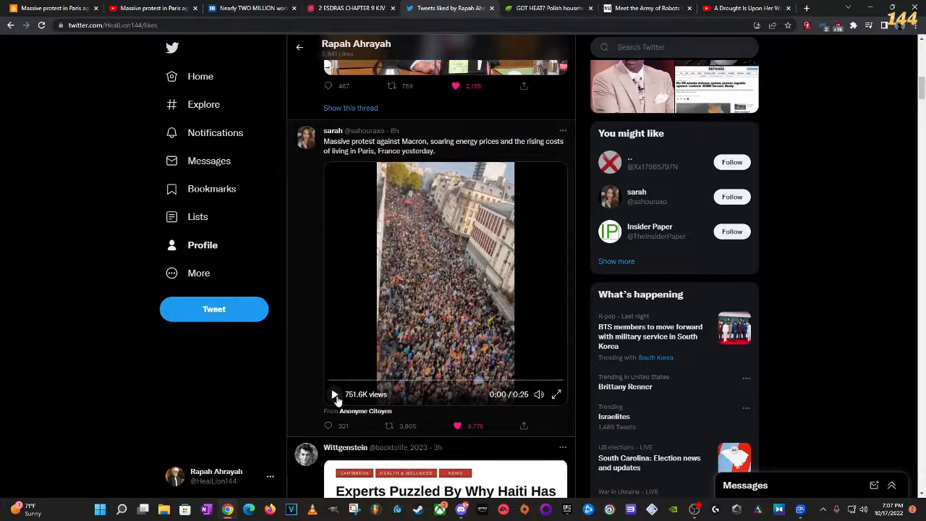
- Play the video of the massive Paris protest crowd against Macron and rising costs
left_click(557, 394)
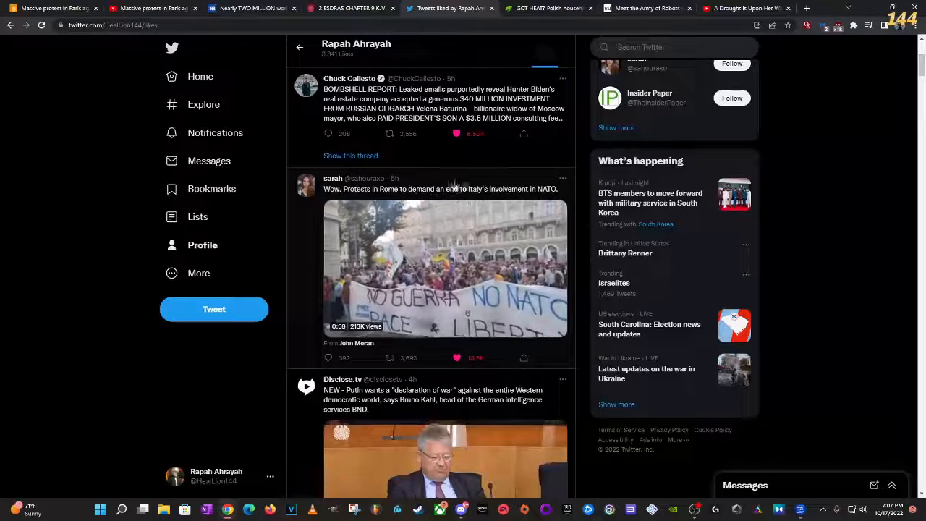
- Move down the likes feed to the Rome anti-NATO and RadioGenova French protest videos
left_click(445, 267)
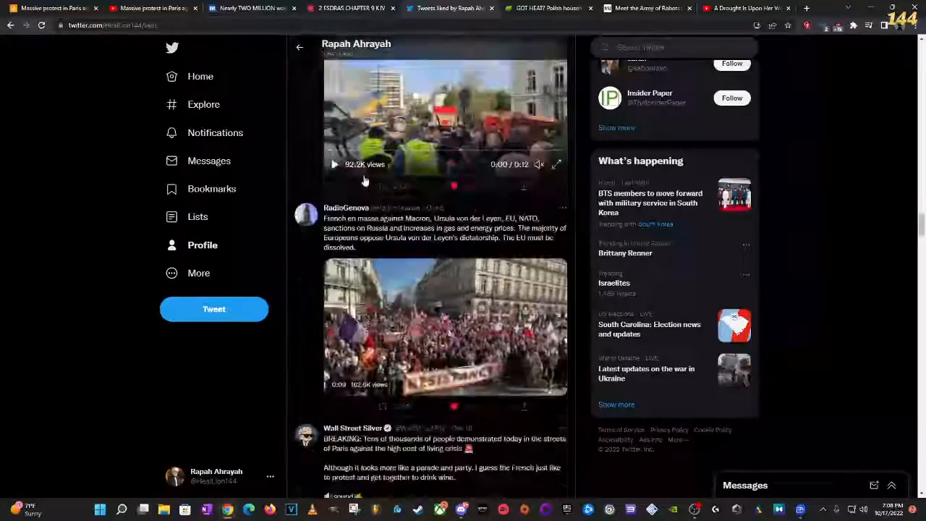
- Watch the MintPress clip of French police repressing anti-NATO protests, briefly in full screen, then return to Al Jazeera
scroll("down", 3)
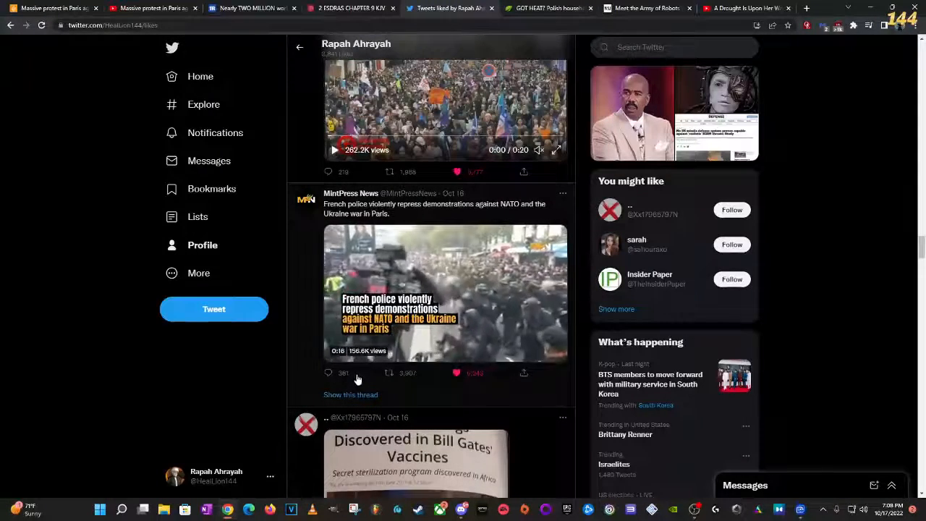
left_click(445, 293)
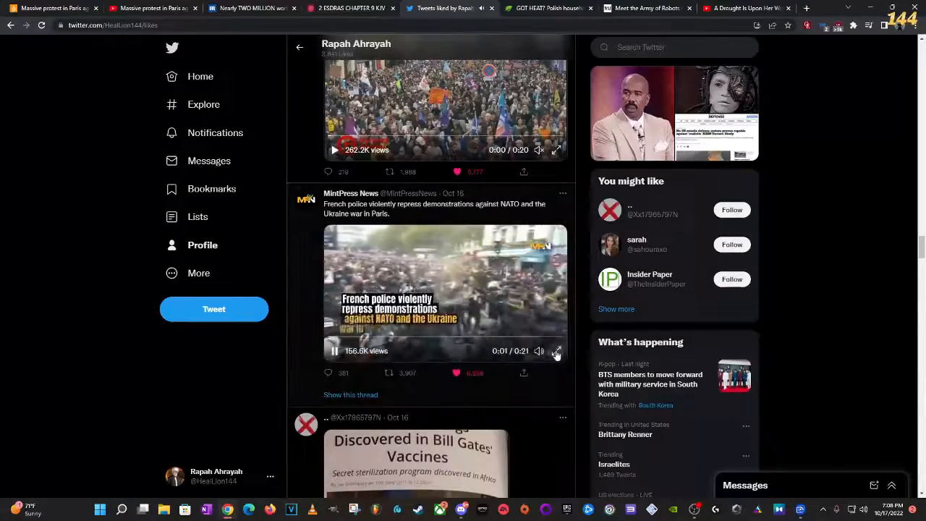
left_click(556, 351)
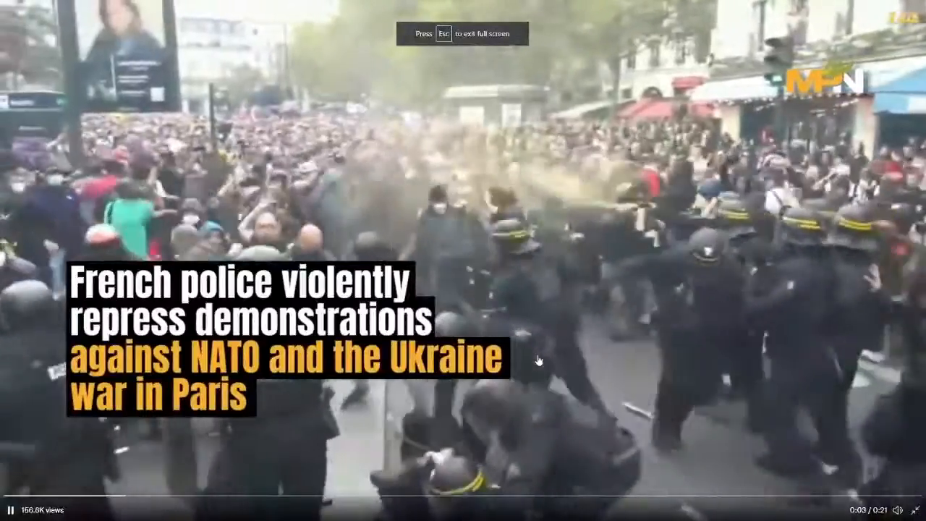
key("Escape")
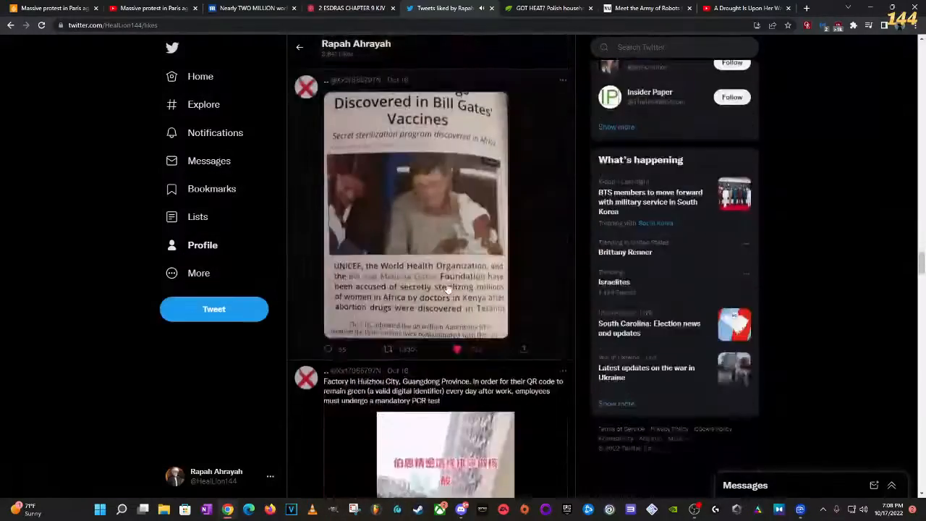
scroll("up", 3)
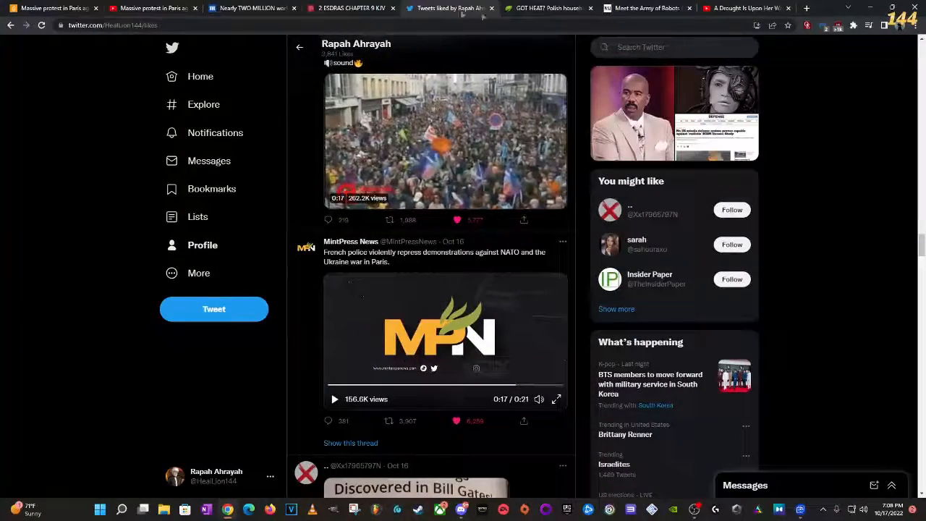
left_click(445, 140)
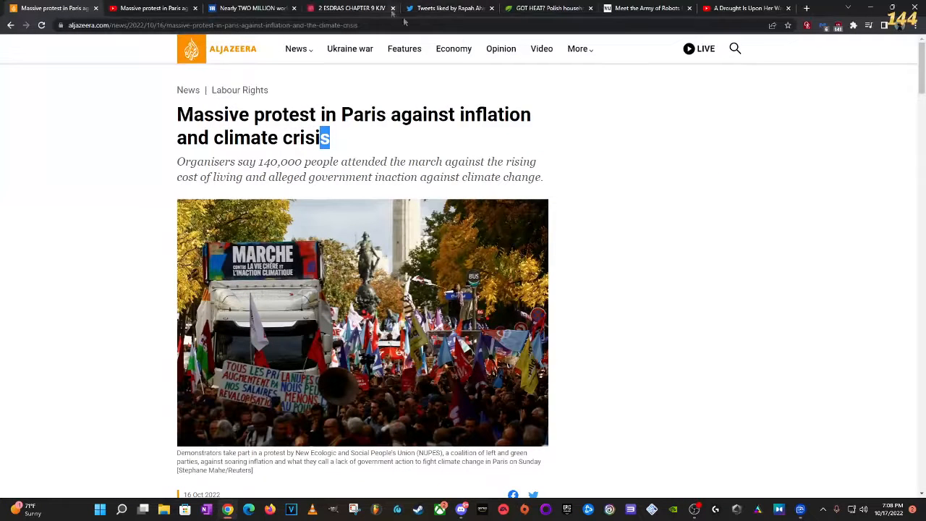
mouse_move(449, 8)
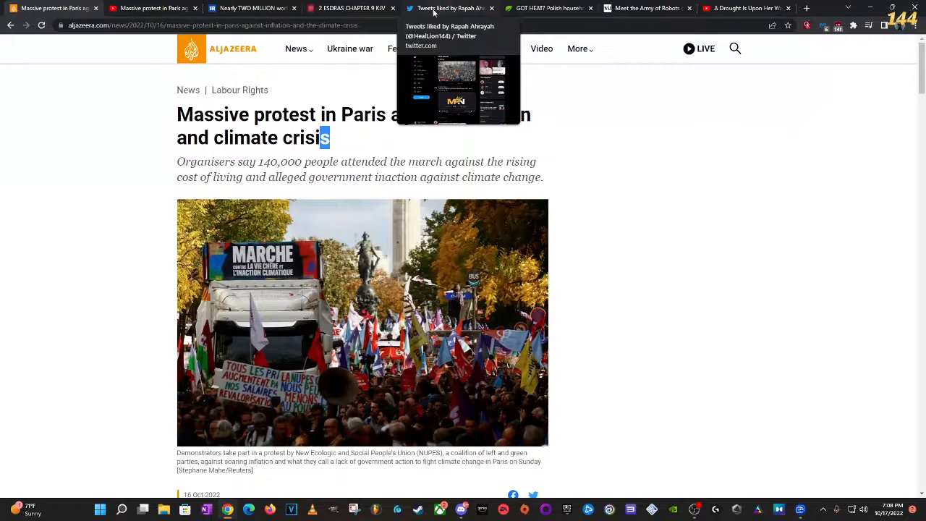
- Switch to the King James Bible tab showing 2 Esdras chapter 9
left_click(351, 8)
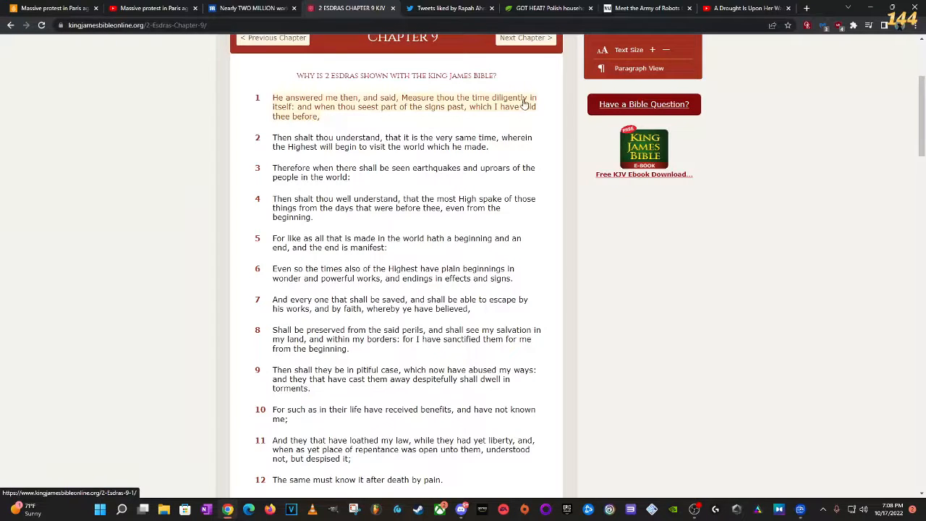
mouse_move(407, 112)
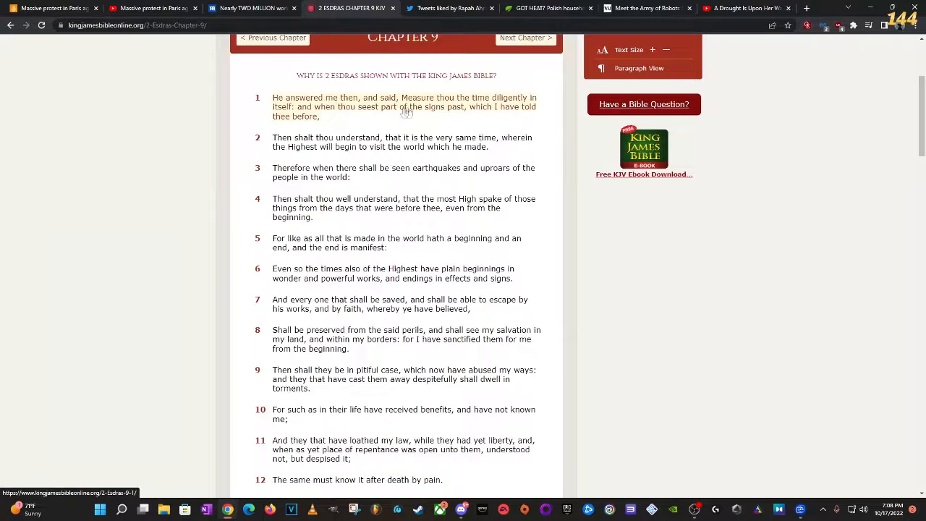
mouse_move(275, 125)
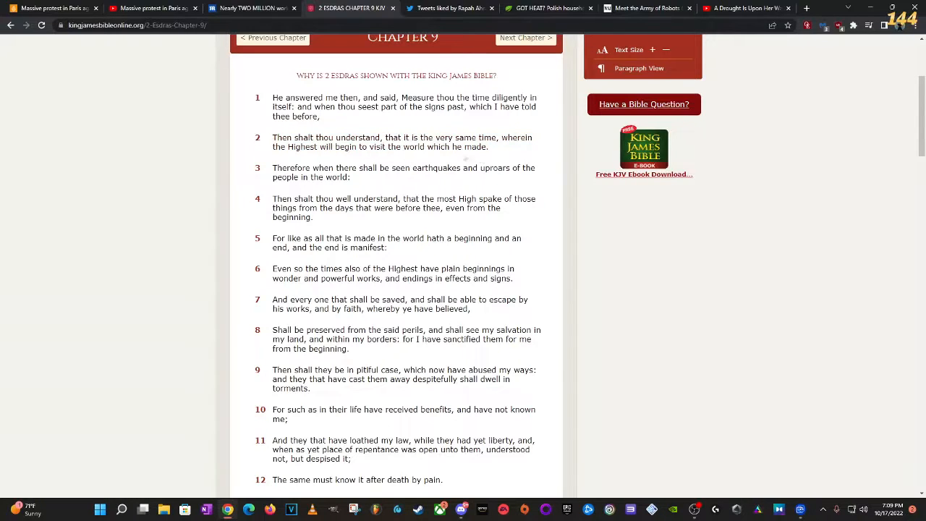
mouse_move(311, 177)
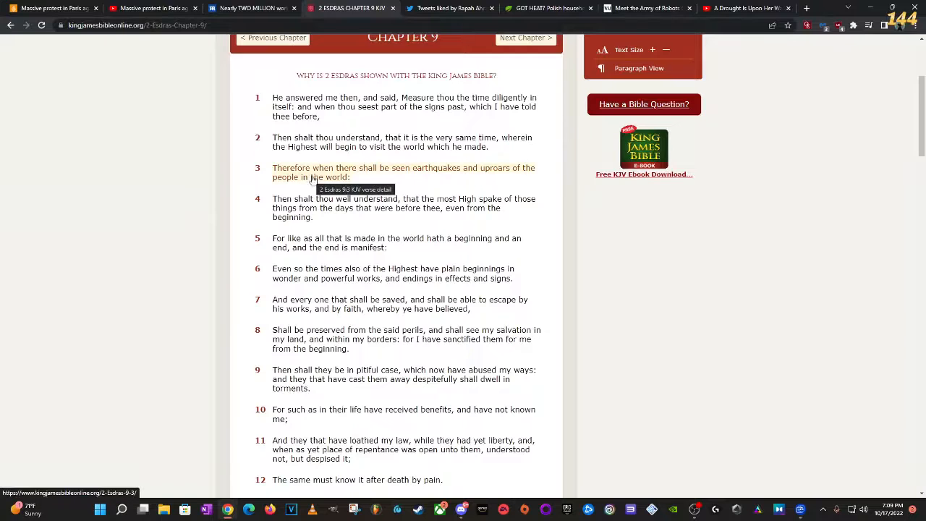
mouse_move(523, 181)
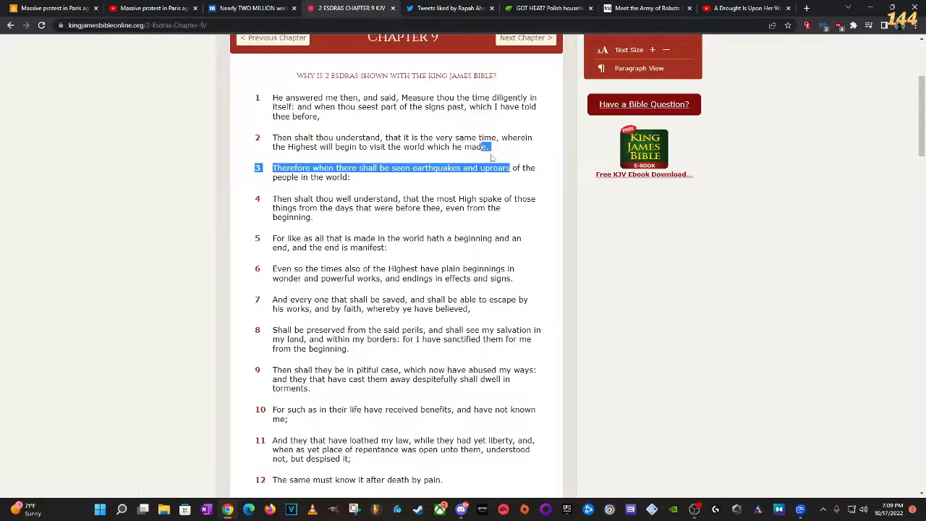
- Clear the highlighted text on verse 3 of 2 Esdras 9 while reading the opening verses
left_click(476, 157)
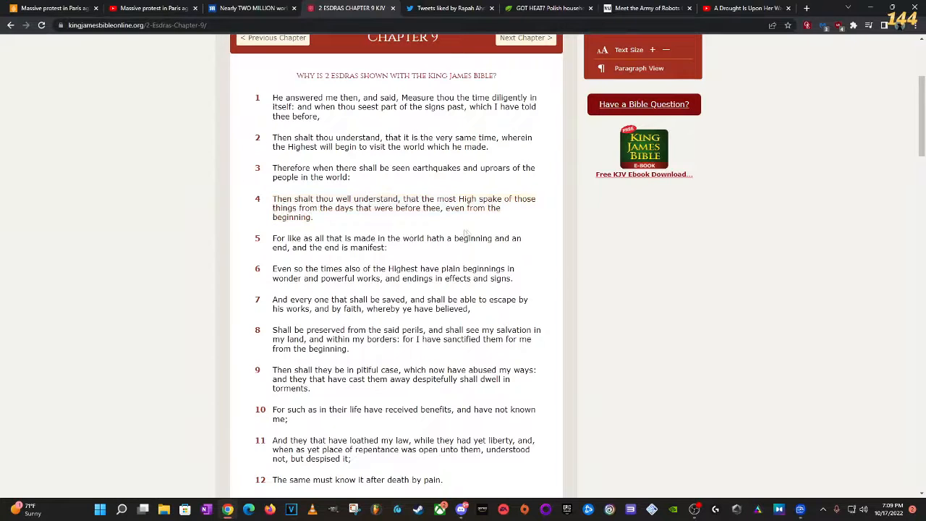
mouse_move(404, 228)
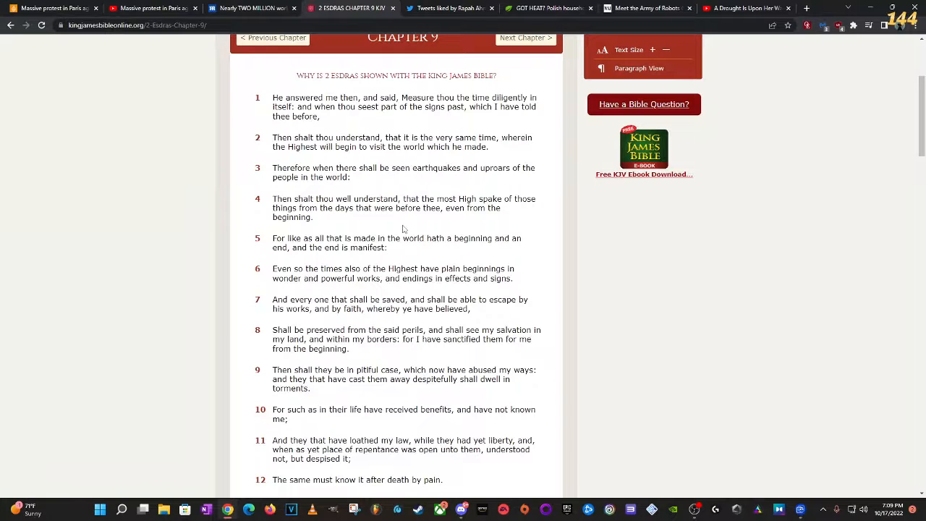
mouse_move(390, 219)
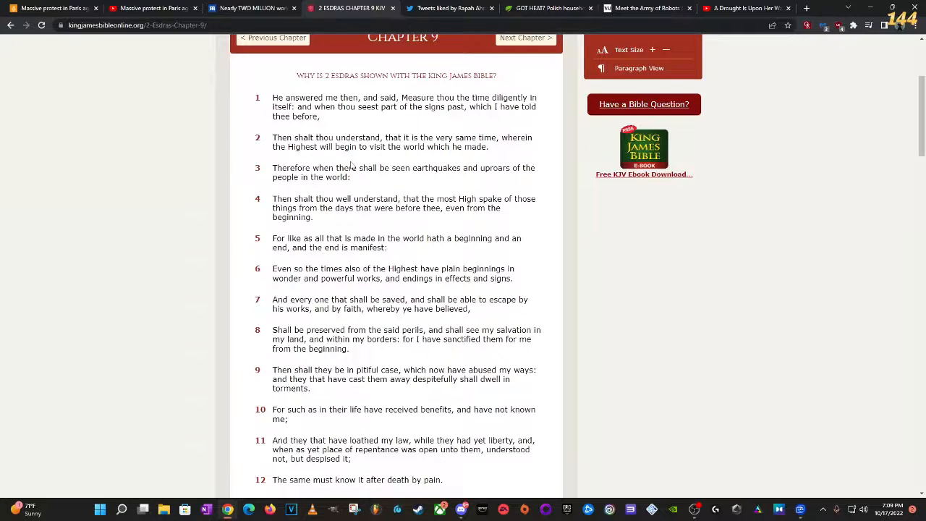
mouse_move(347, 173)
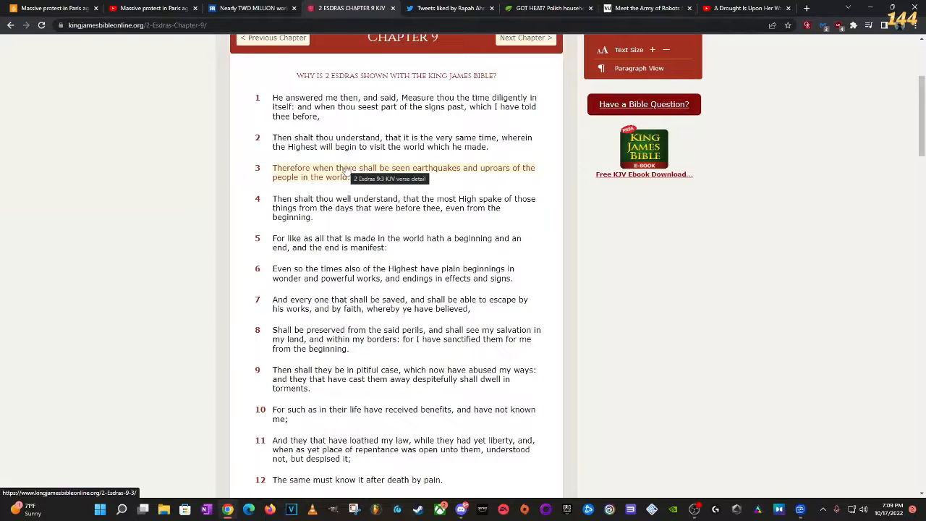
mouse_move(359, 133)
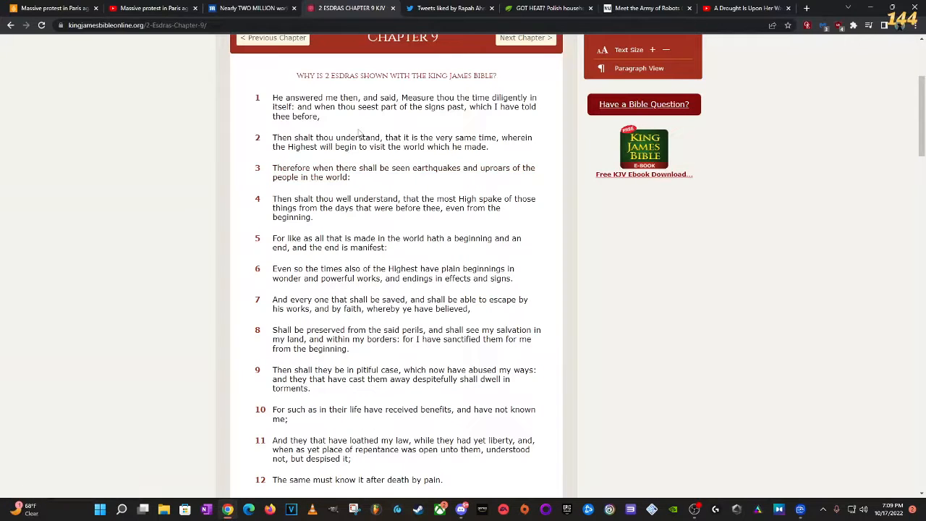
mouse_move(355, 142)
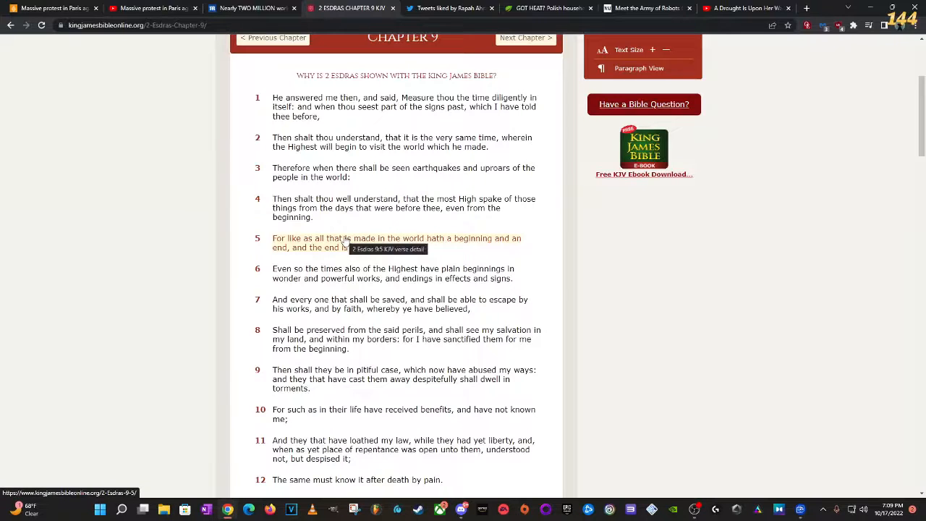
mouse_move(368, 295)
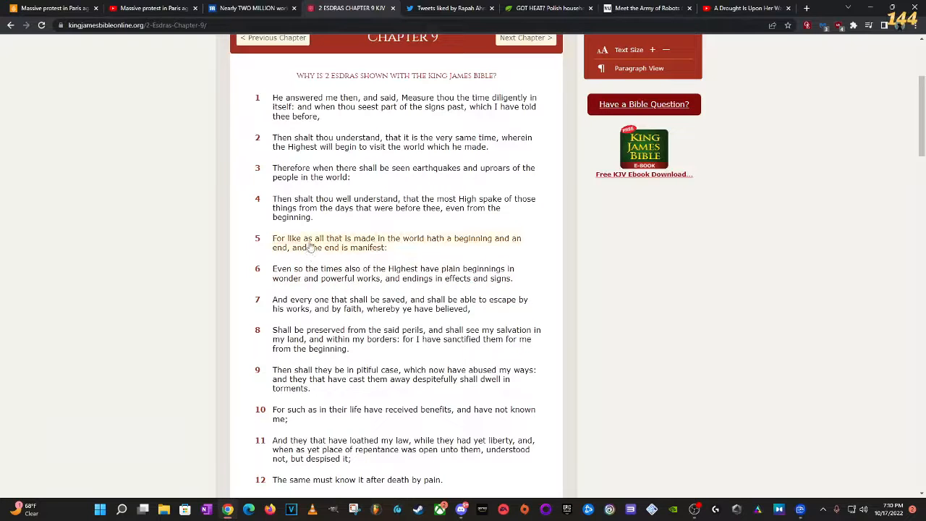
mouse_move(371, 246)
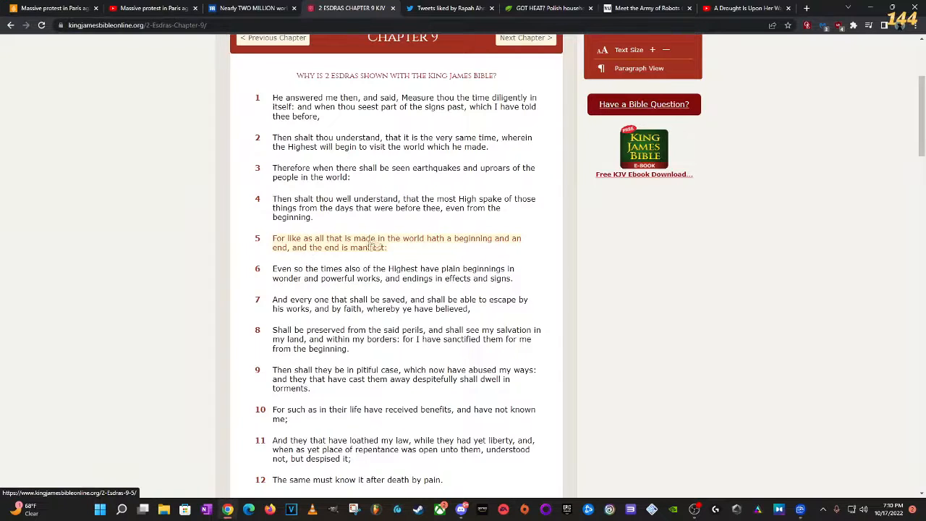
- Highlight 'and the end is manifest' in verse 5, then advance to 2 Esdras chapter 10
left_click_drag(289, 247, 388, 248)
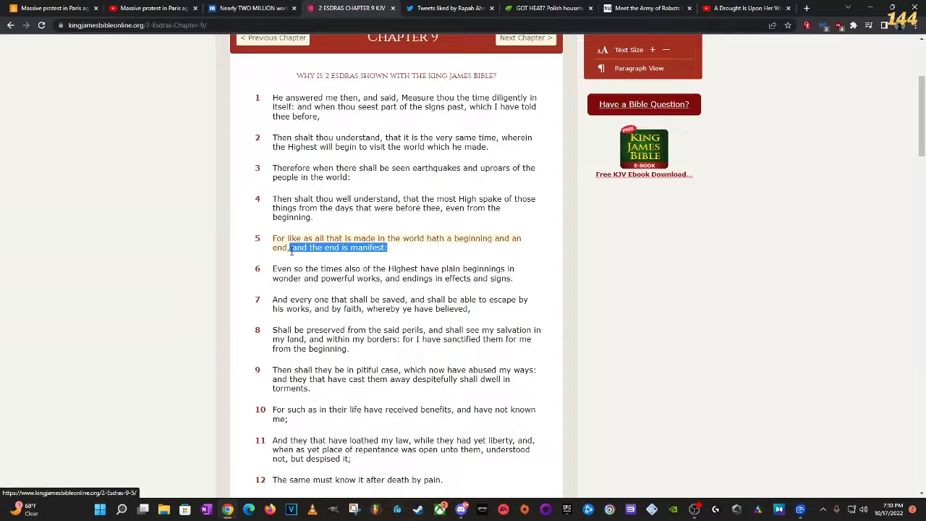
mouse_move(365, 274)
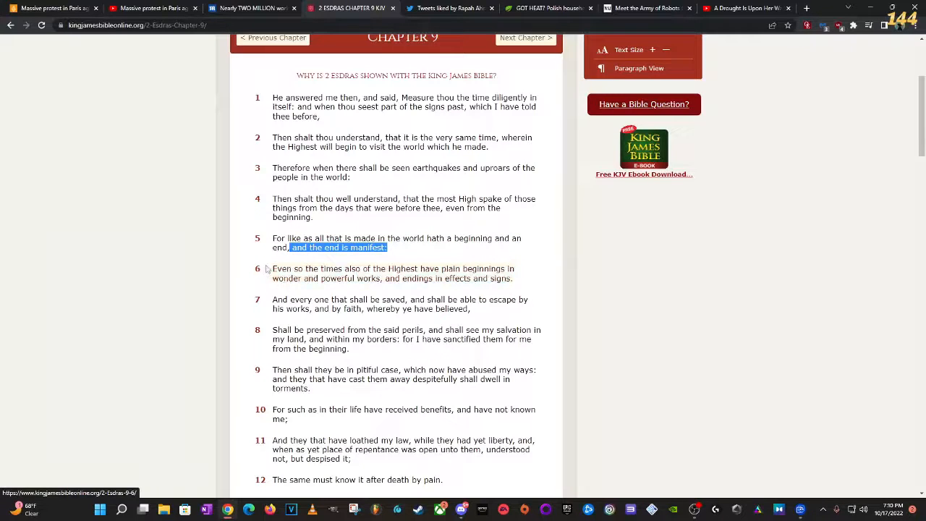
mouse_move(328, 283)
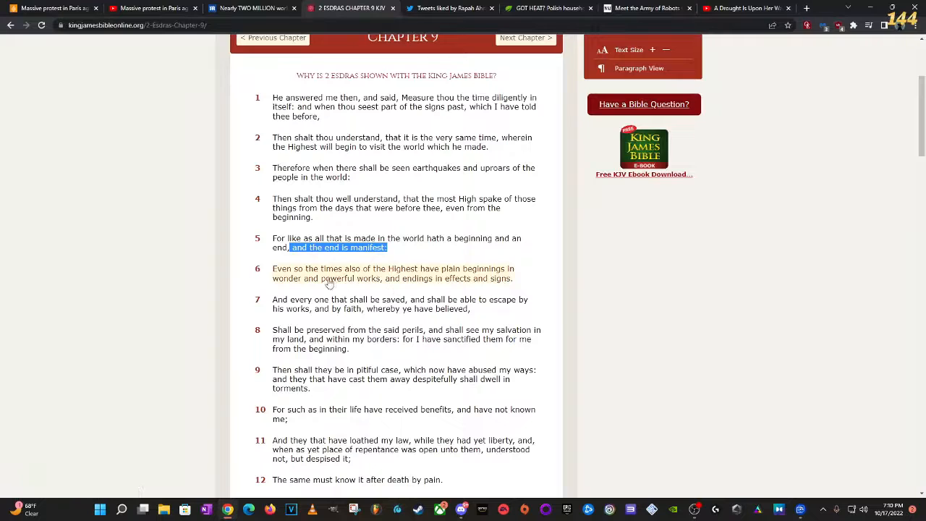
mouse_move(486, 281)
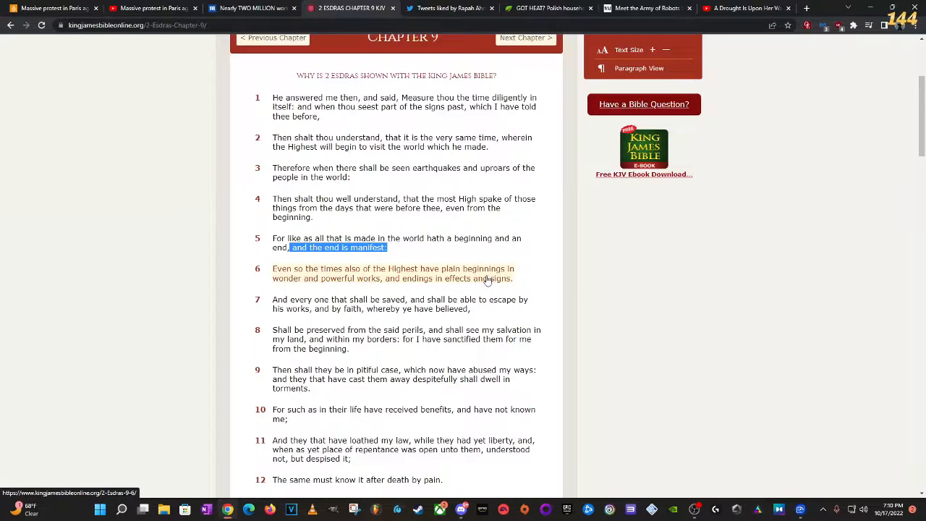
mouse_move(485, 281)
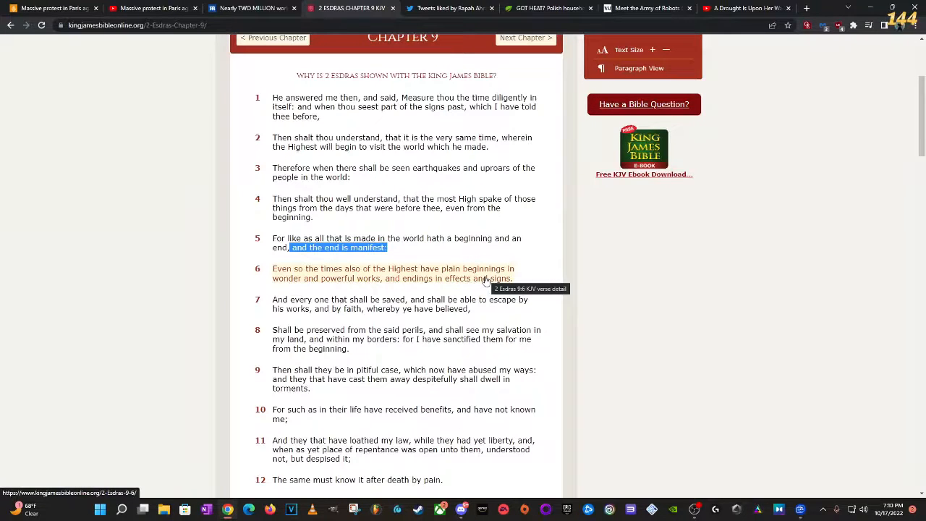
mouse_move(414, 287)
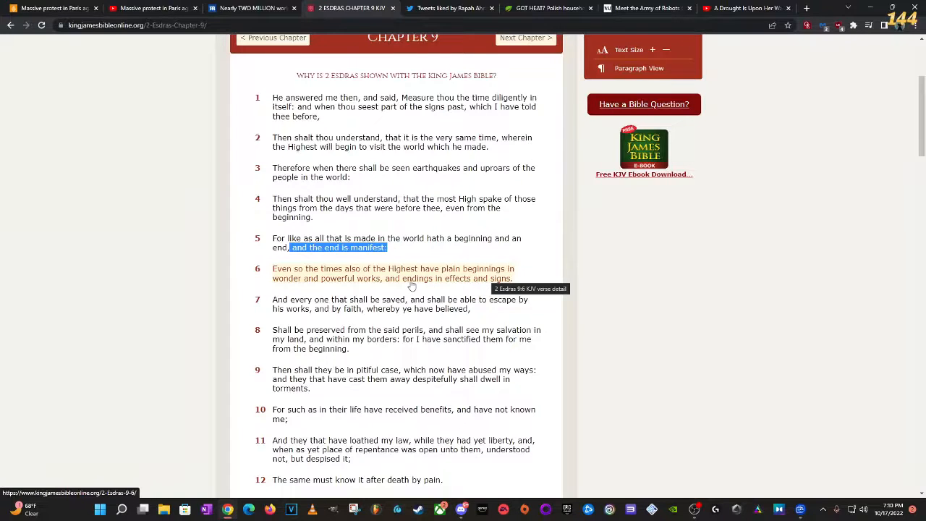
mouse_move(410, 285)
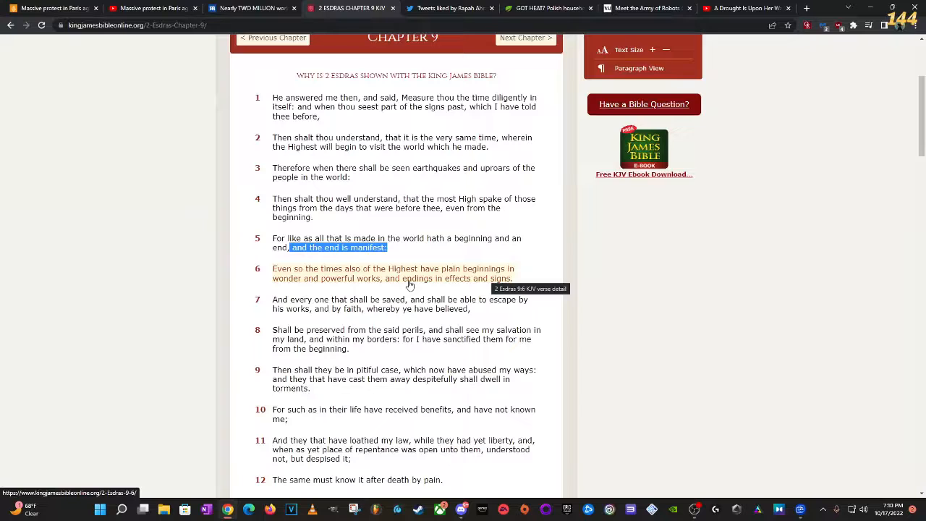
mouse_move(351, 303)
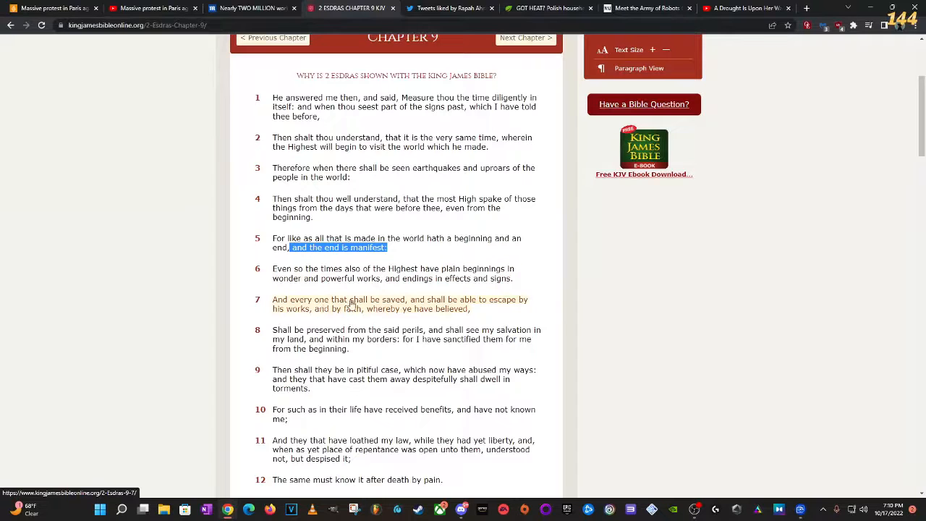
mouse_move(447, 310)
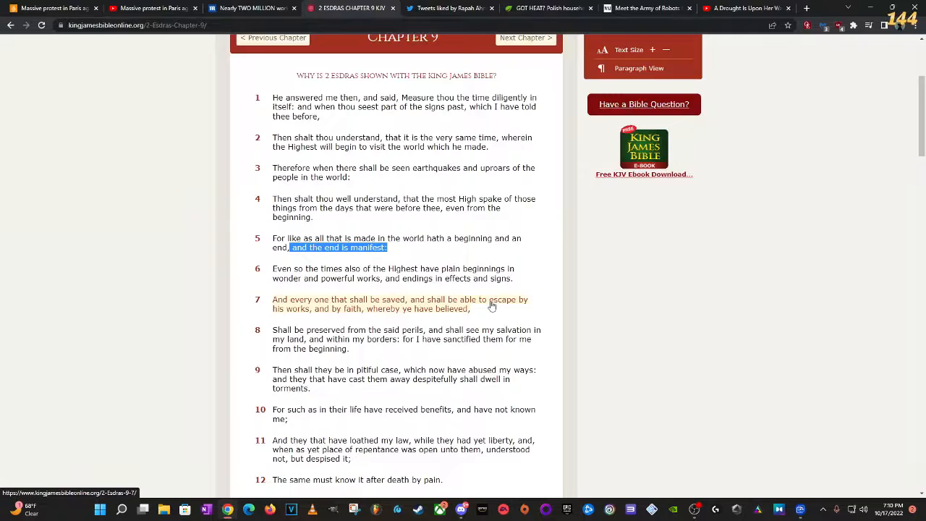
mouse_move(491, 304)
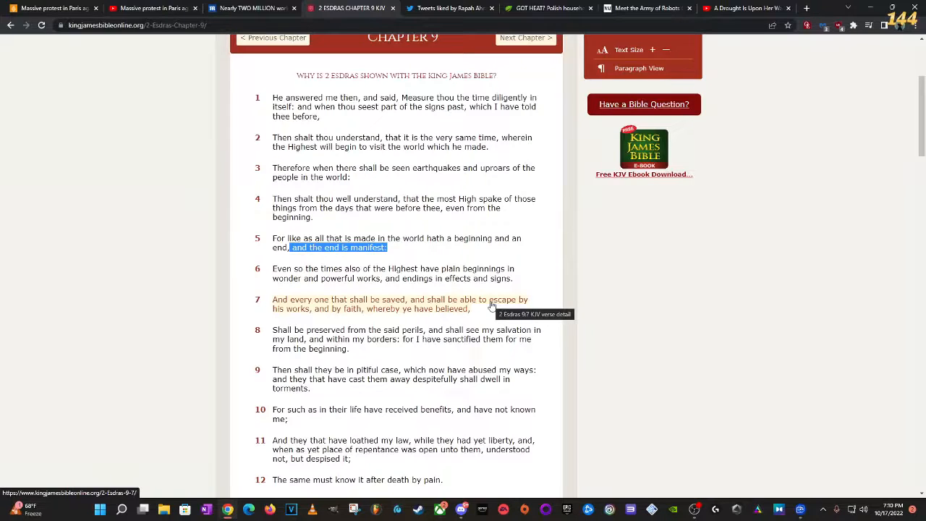
mouse_move(463, 318)
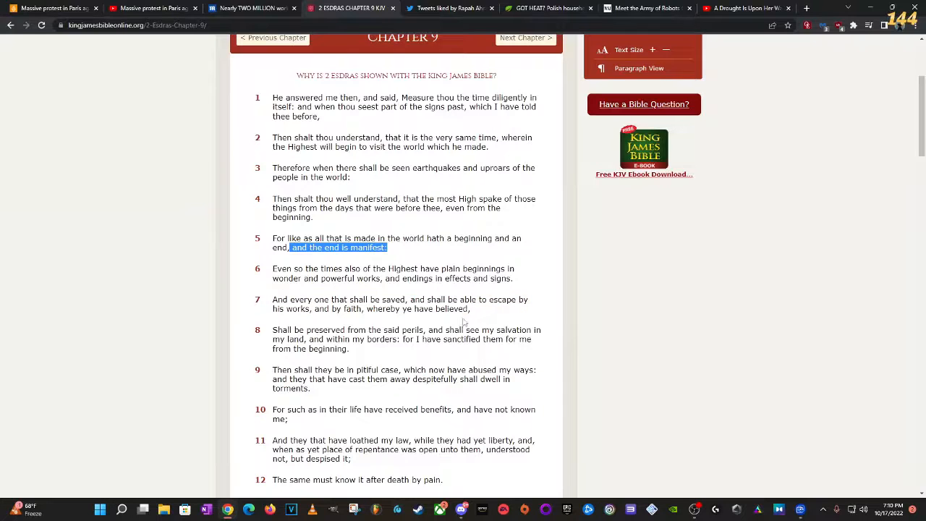
mouse_move(430, 321)
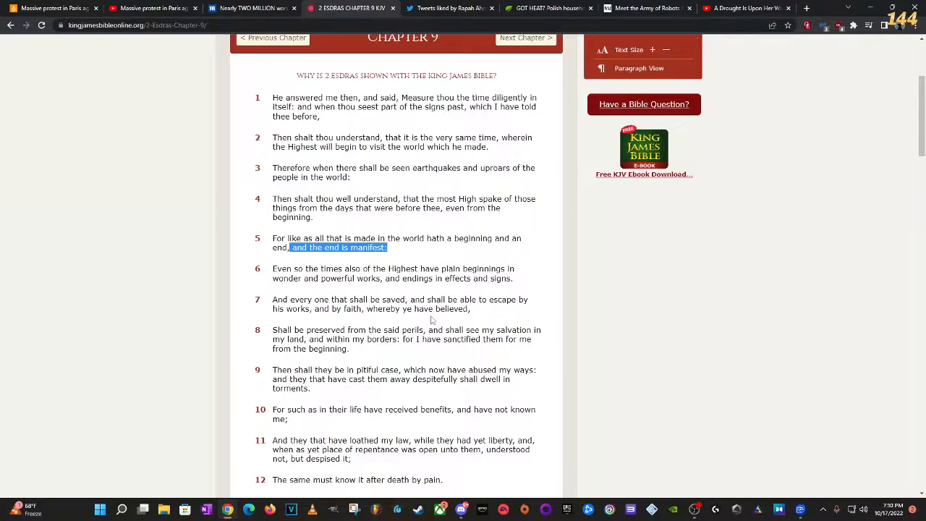
scroll("up", 3)
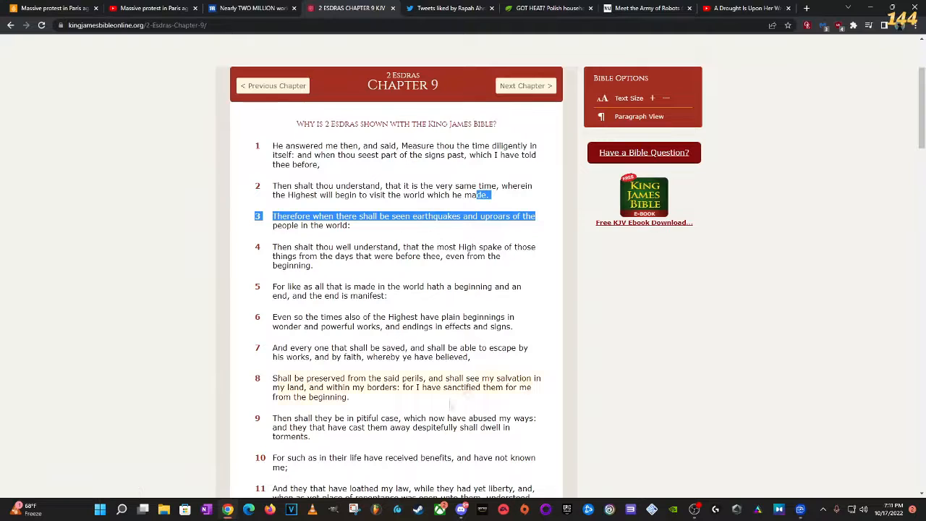
mouse_move(506, 378)
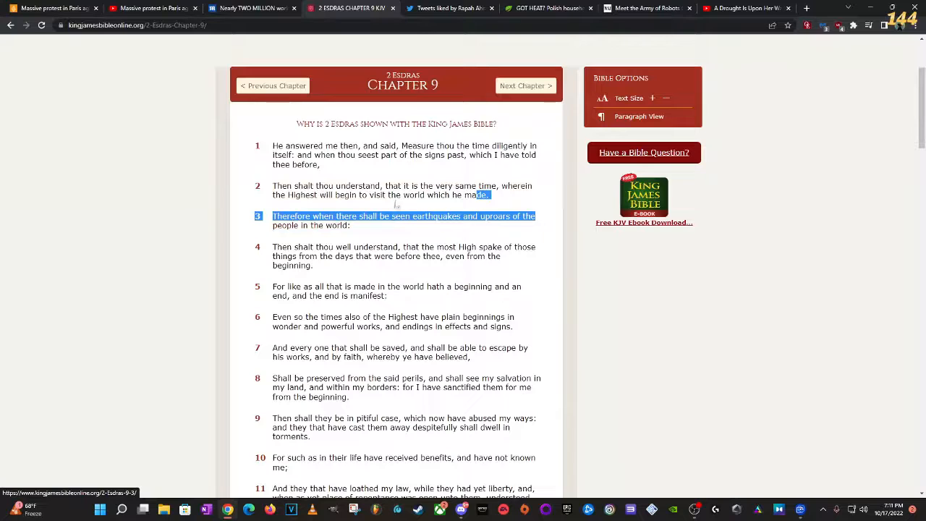
left_click(525, 85)
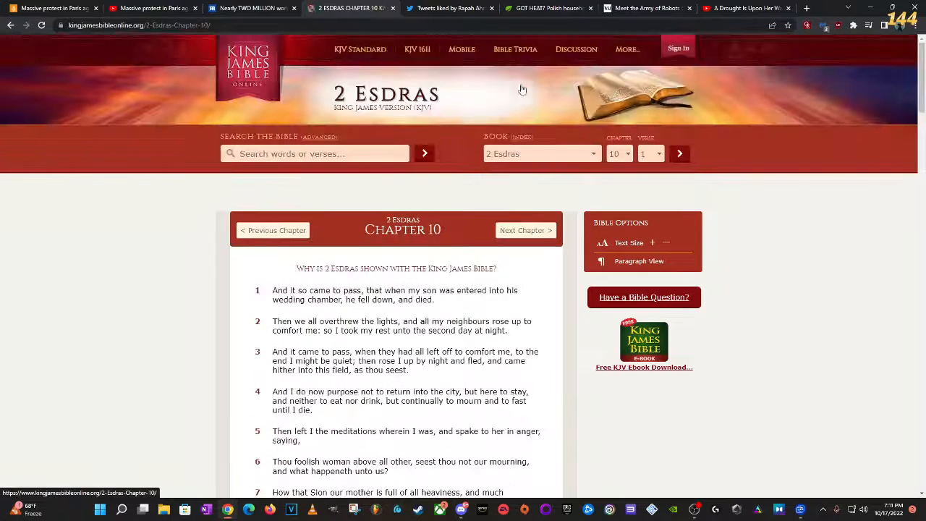
- Jump to 2 Esdras chapter 15 and read down through verses 8–20 on plagues and sedition
left_click(525, 231)
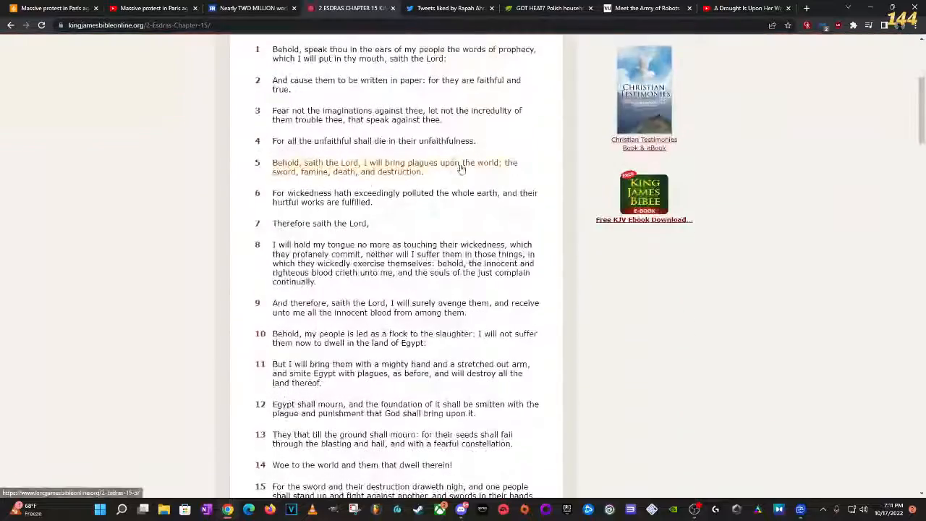
scroll("down", 3)
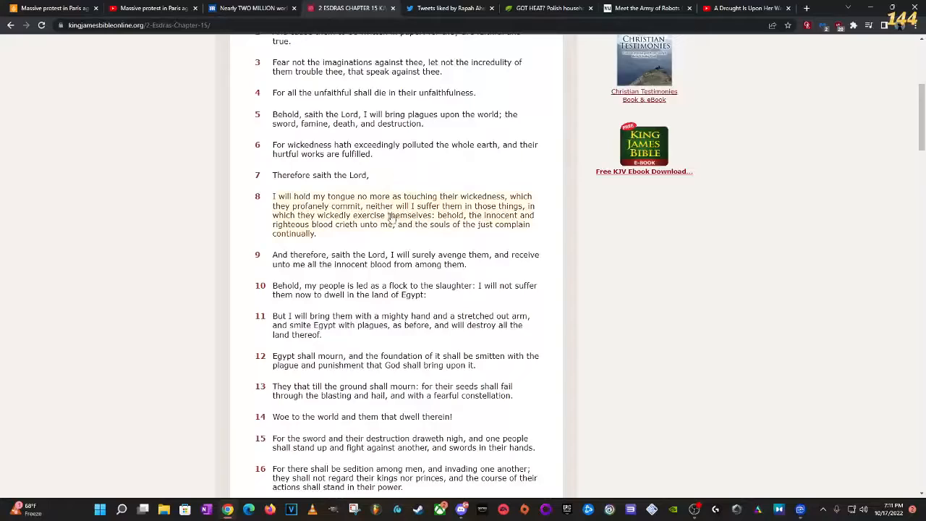
scroll("down", 3)
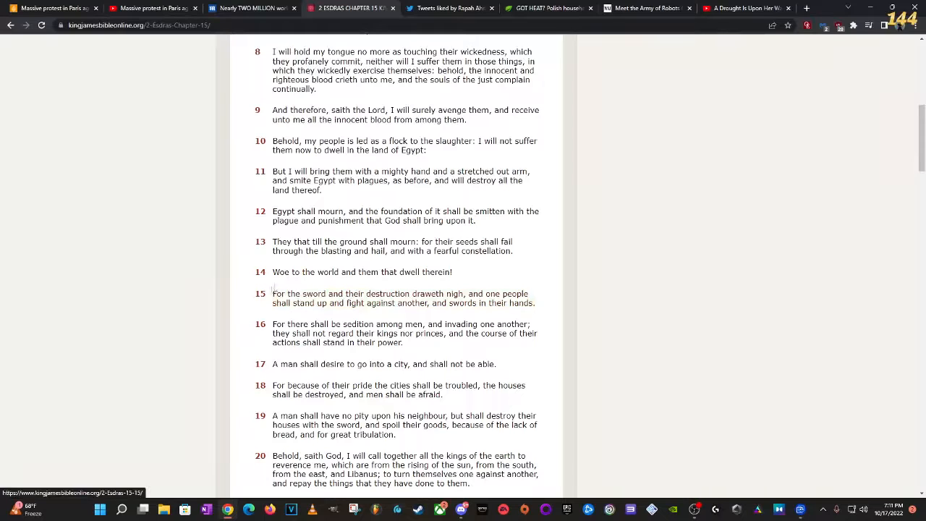
double_click(398, 298)
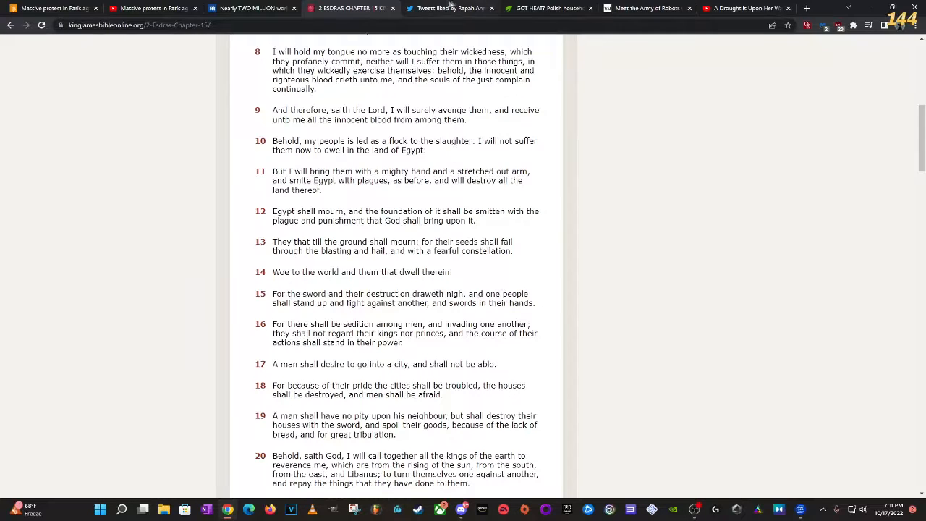
left_click(449, 8)
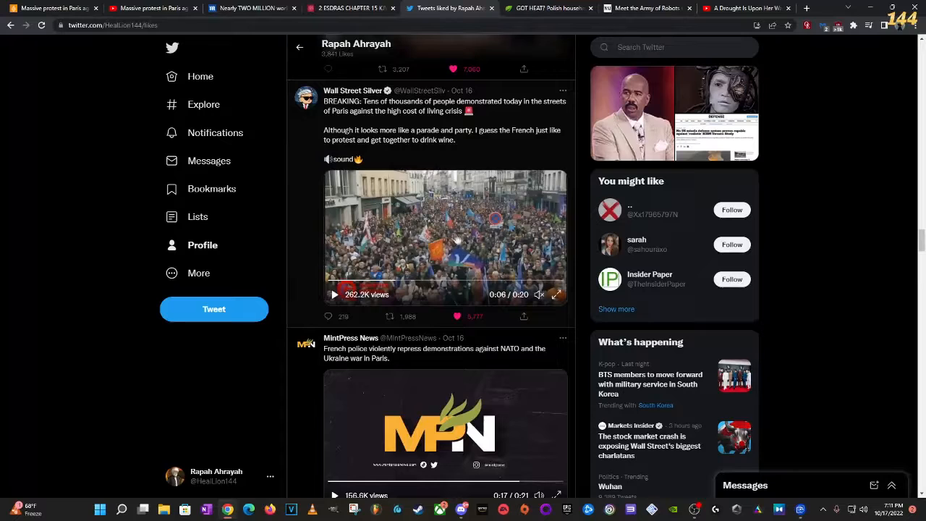
left_click(352, 8)
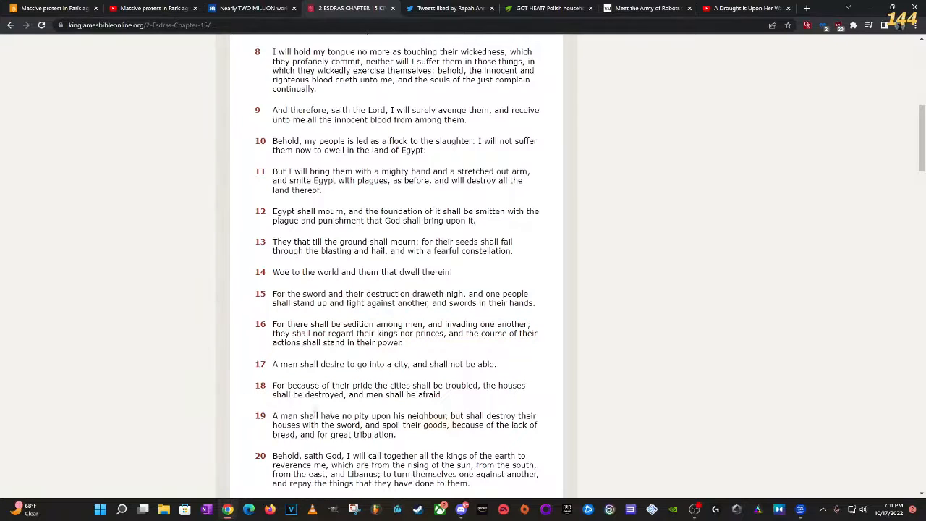
scroll("down", 3)
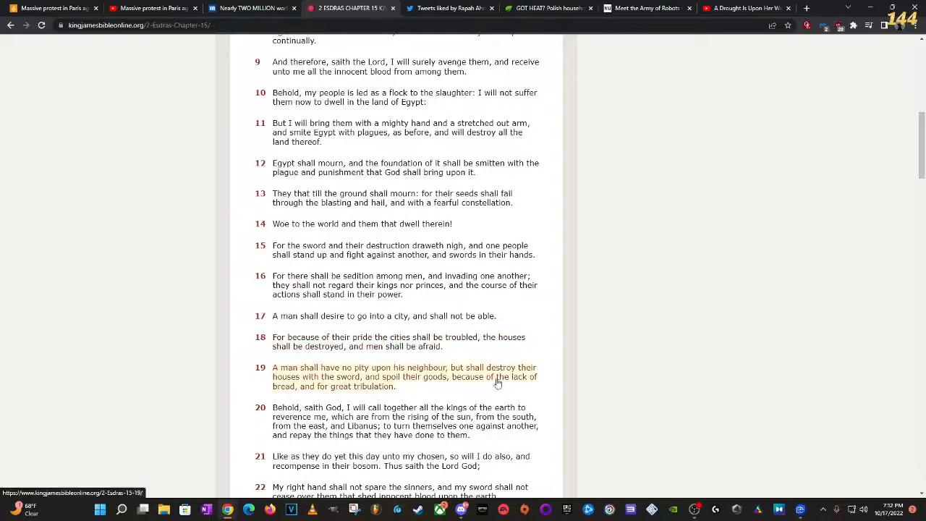
mouse_move(355, 384)
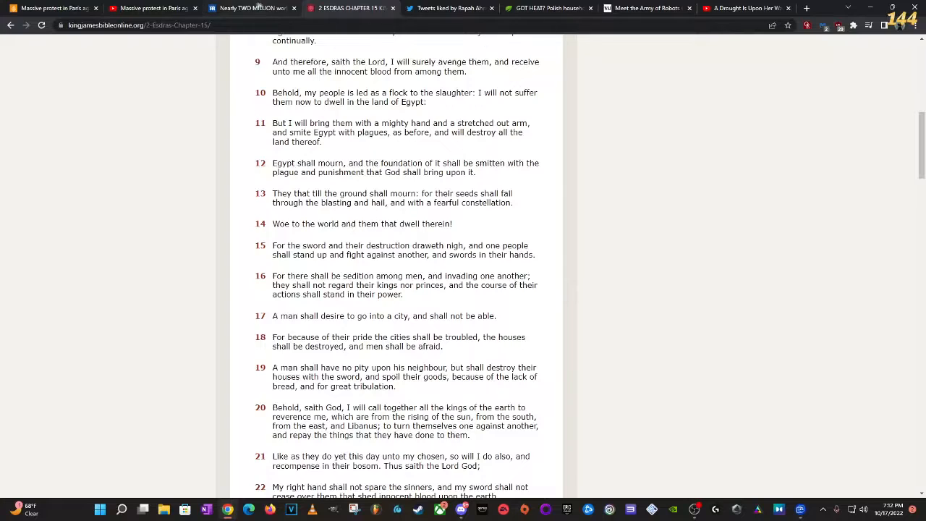
- Return to the Daily Mail two-million-workers strike article, then start a blank tab
left_click(449, 8)
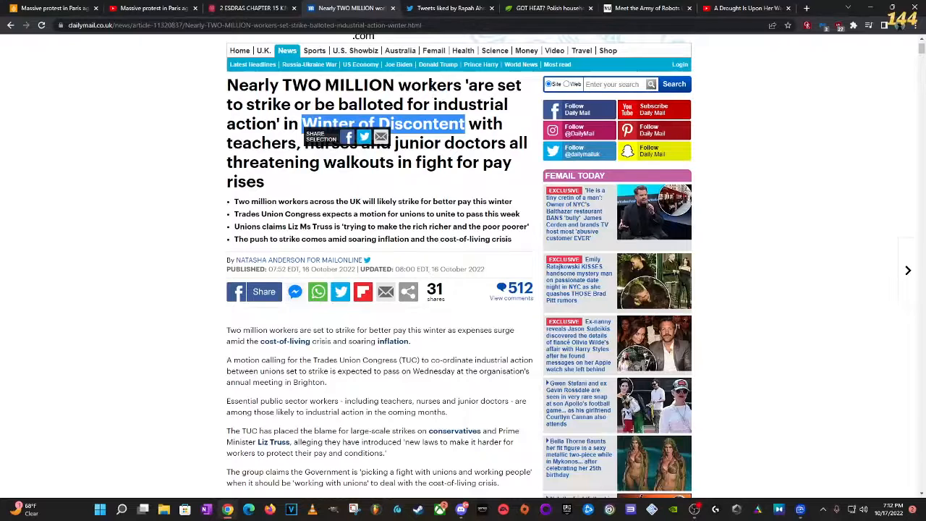
mouse_move(448, 8)
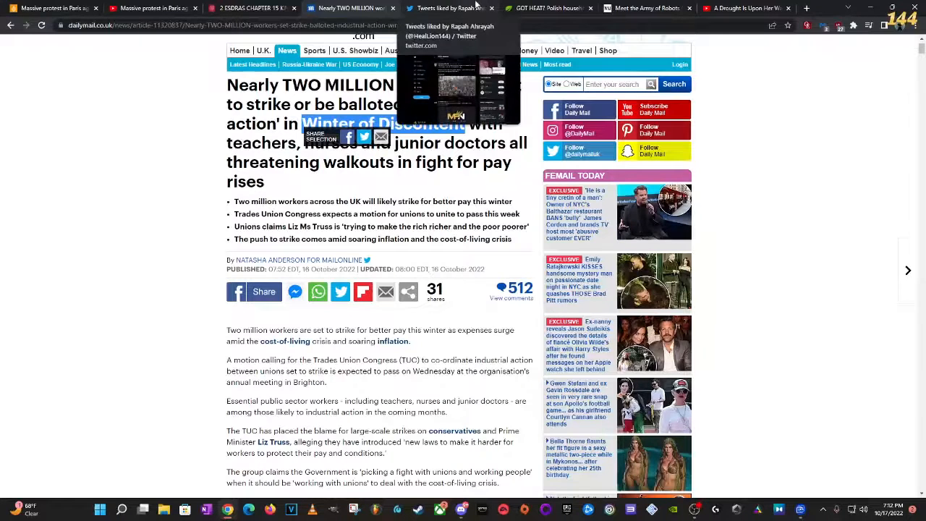
mouse_move(326, 193)
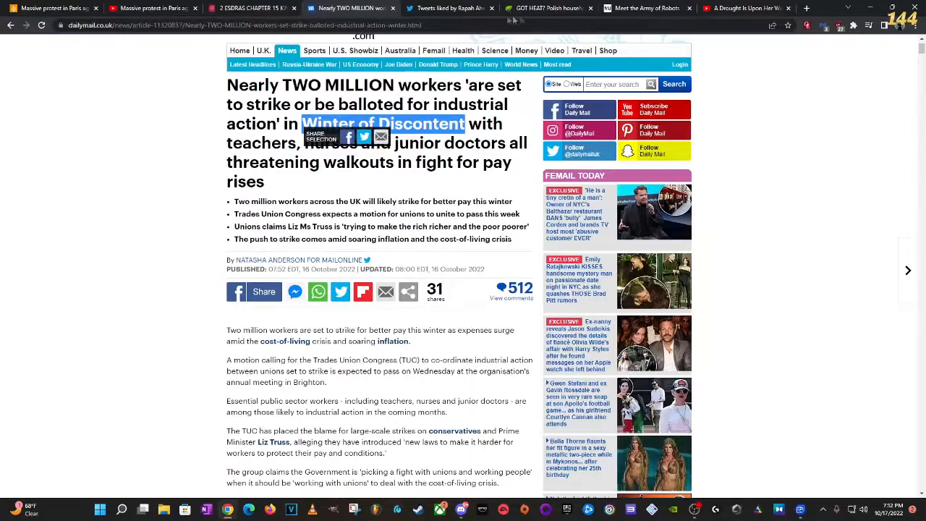
left_click(550, 8)
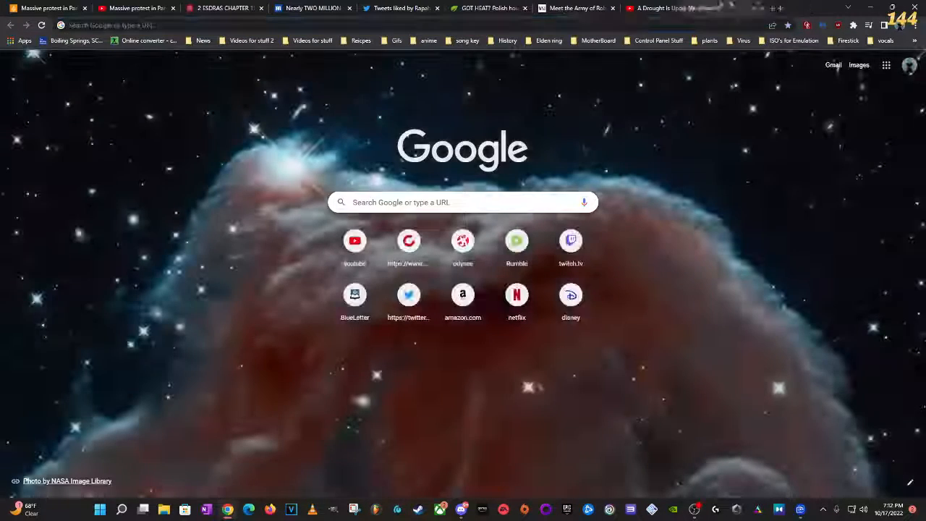
- Search Google for 'pray your flight be not in winter kjv' and open the Matthew 24:20 result
left_click(462, 202)
type("pray")
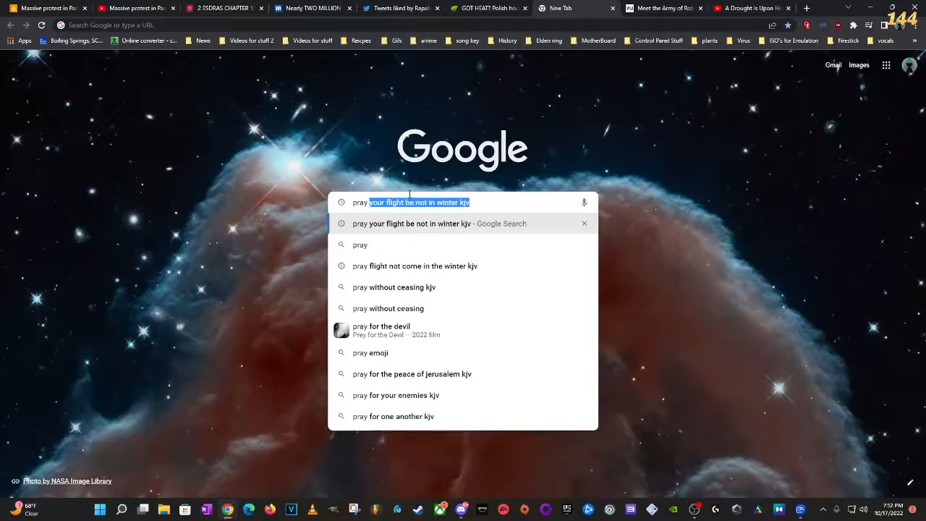
key("Return")
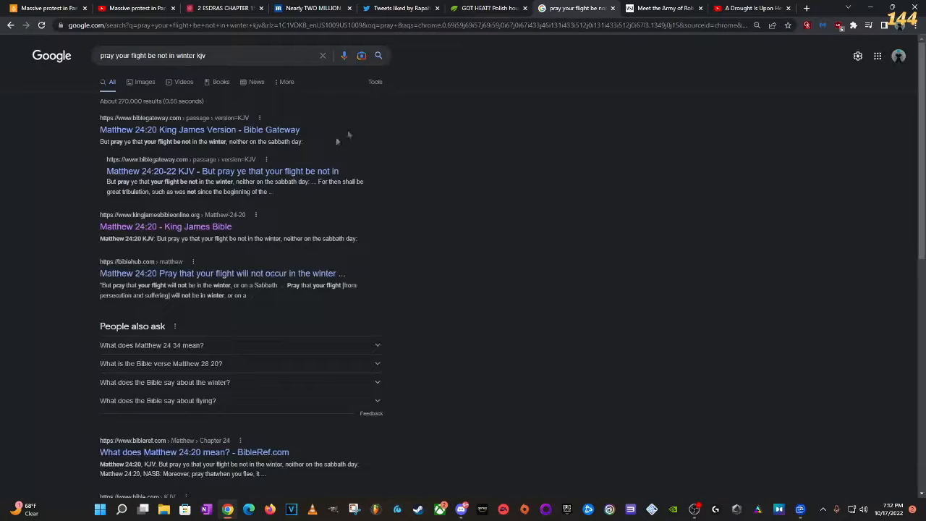
left_click(165, 226)
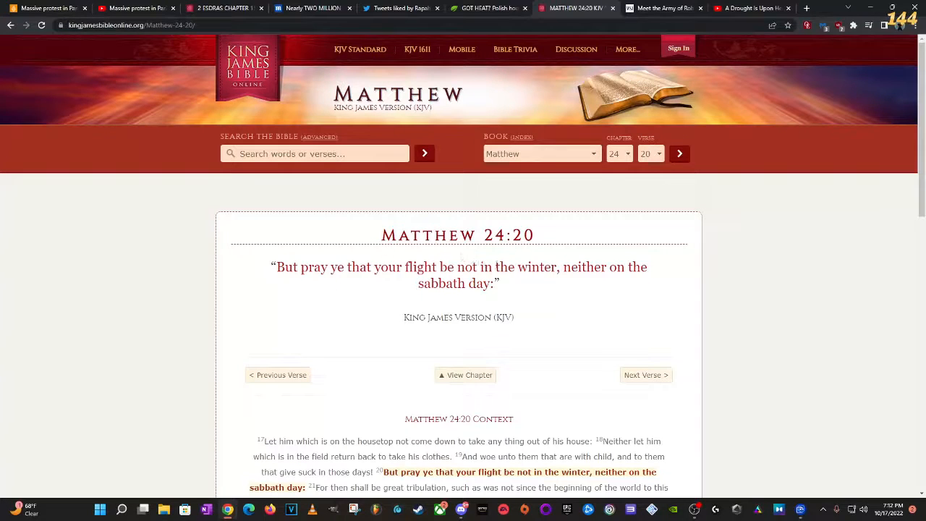
- Highlight verse 21 on great tribulation, then start another blank tab
scroll("down", 3)
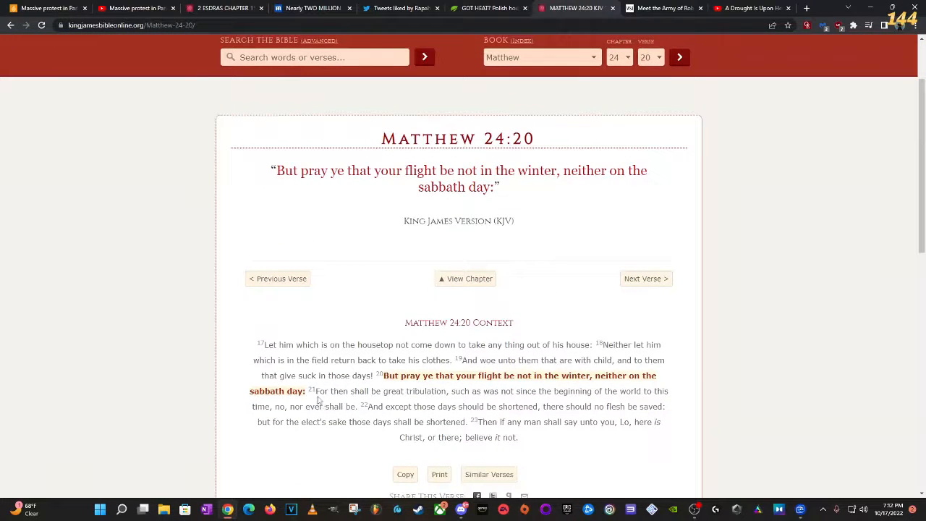
left_click_drag(315, 391, 447, 391)
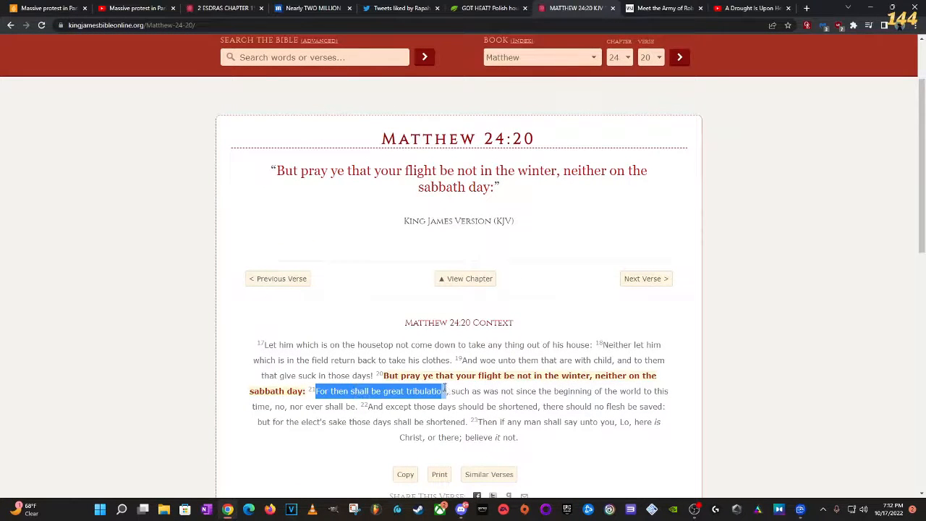
left_click_drag(445, 390, 550, 391)
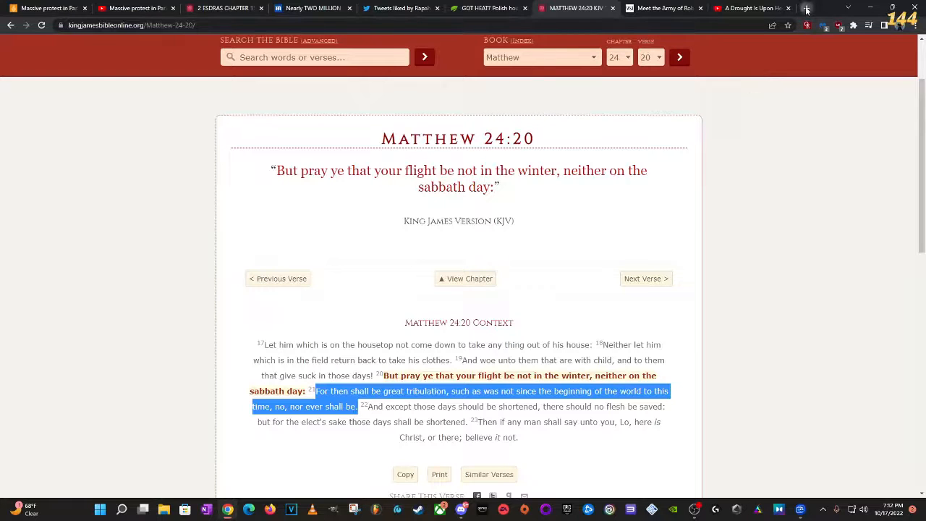
left_click(806, 8)
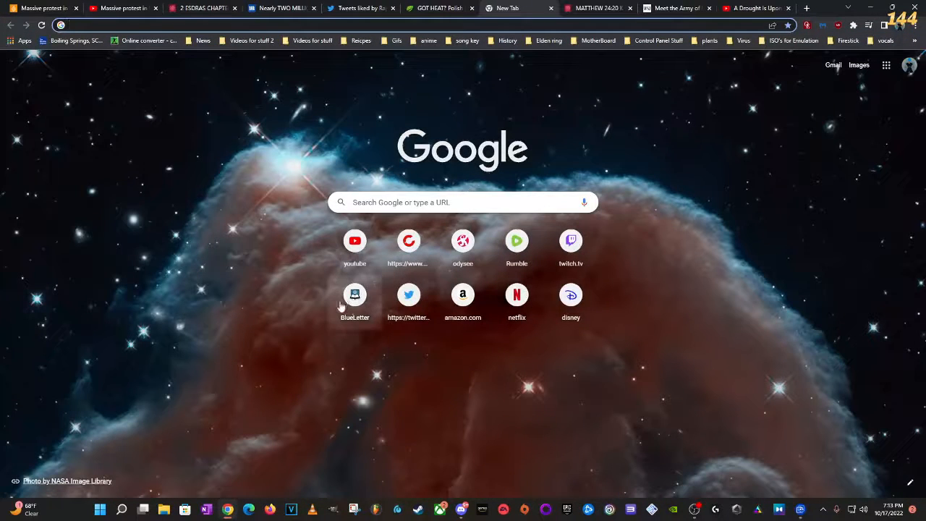
- Go to Blue Letter Bible via the shortcut and bring Matthew 24:15–24 into view
left_click(354, 295)
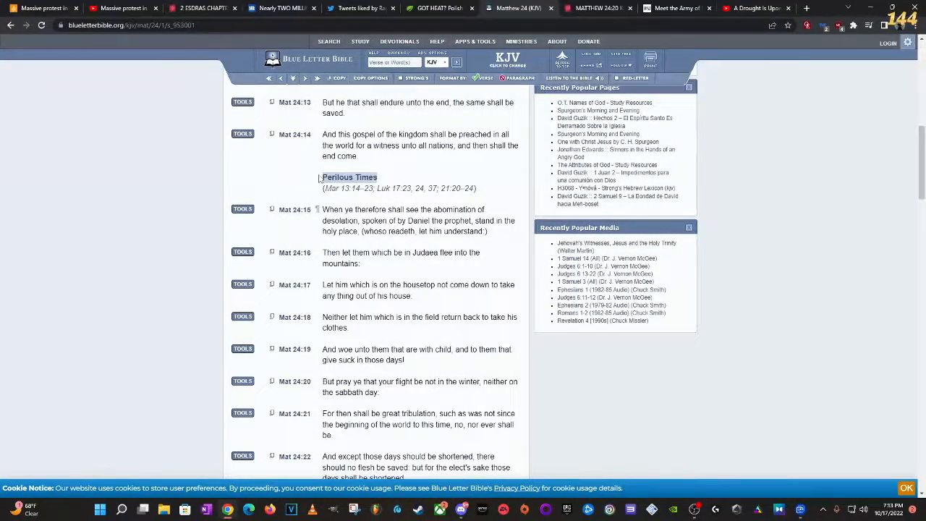
scroll("down", 3)
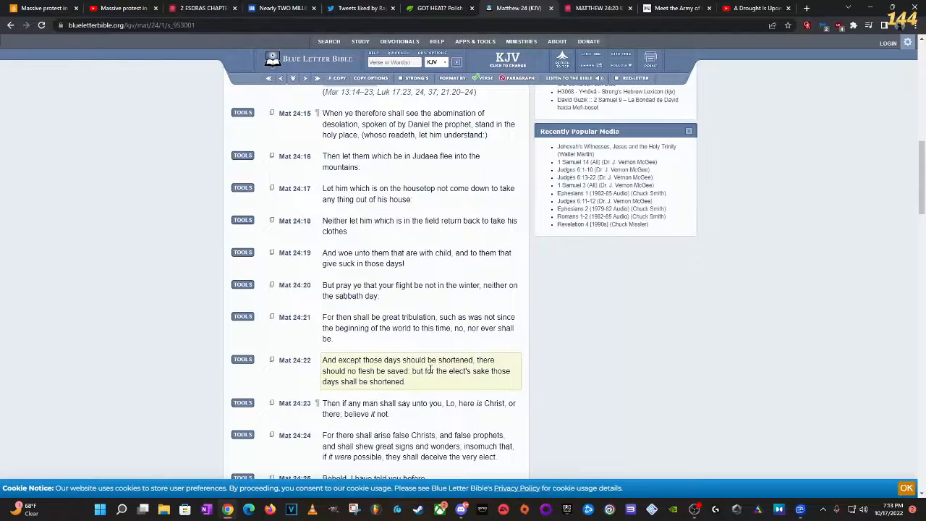
mouse_move(439, 386)
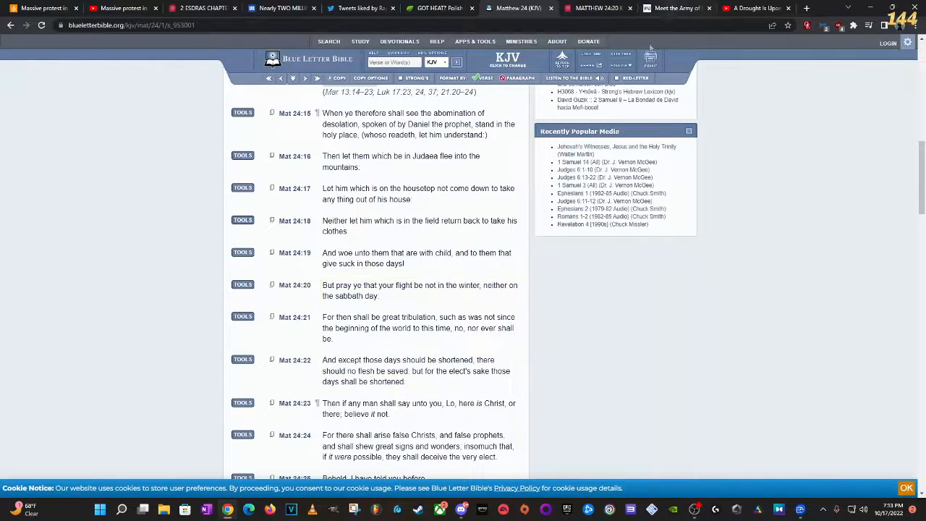
- Skim the WSJ robot workers article to its paywall, then return to 2 Esdras chapter 15
left_click(677, 8)
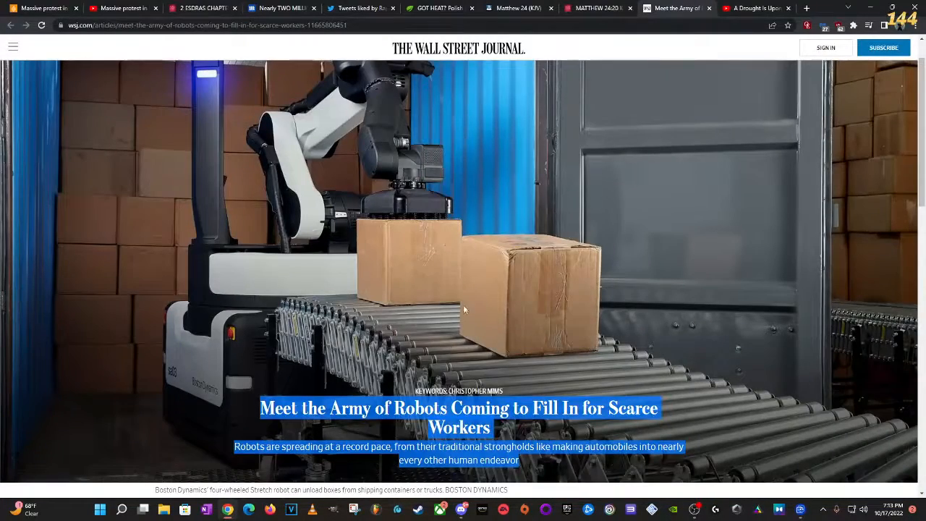
scroll("down", 3)
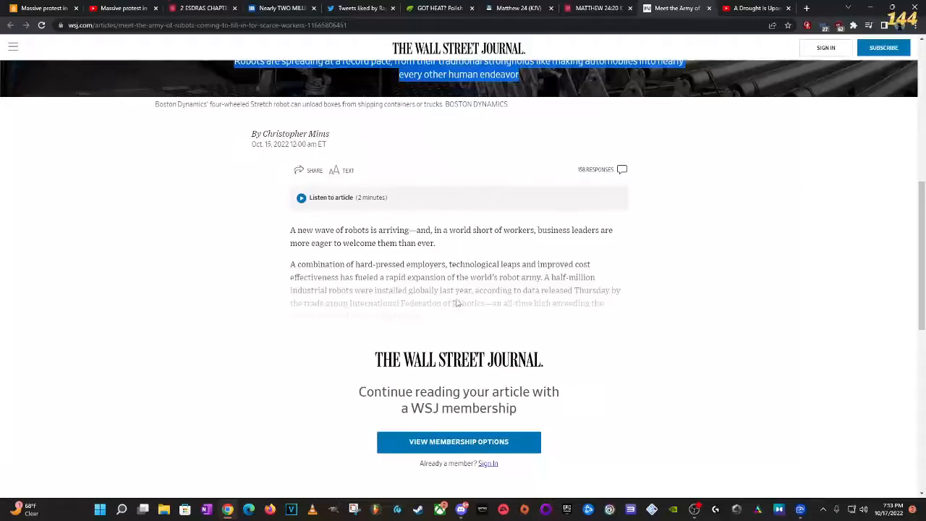
scroll("up", 3)
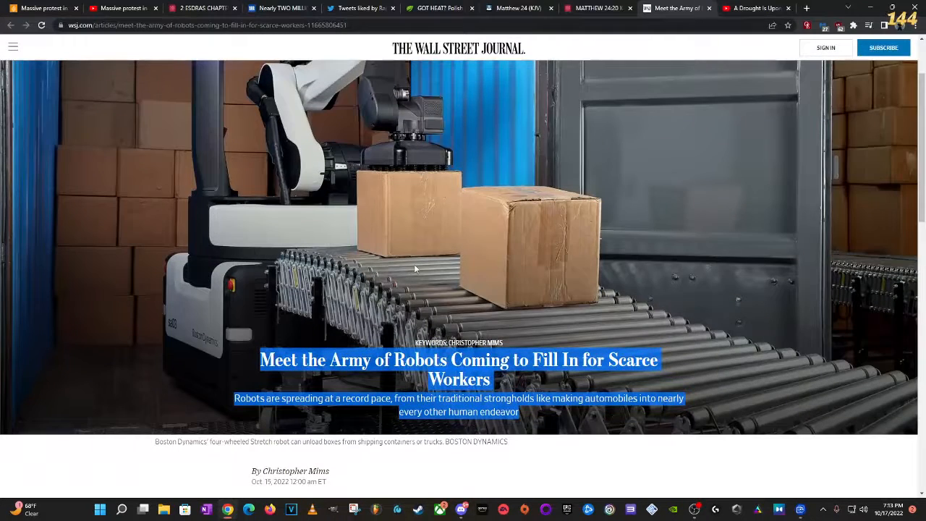
mouse_move(417, 264)
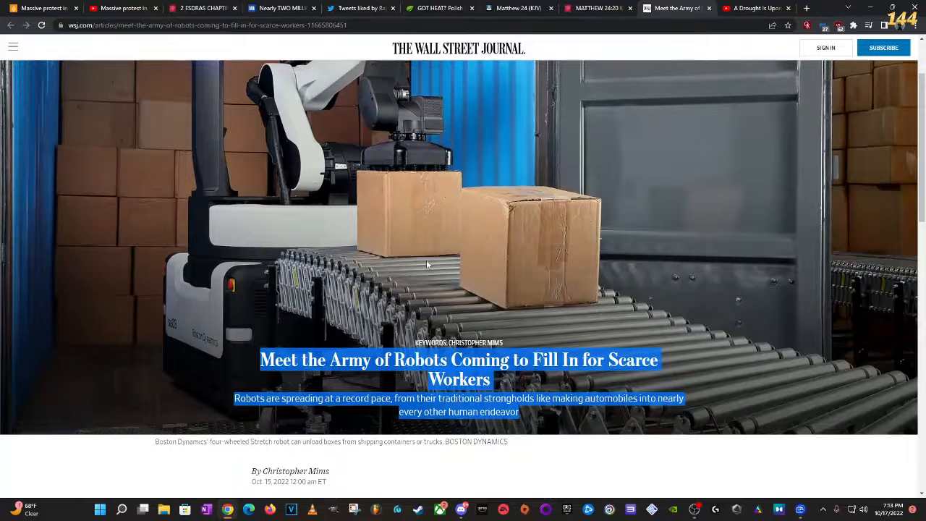
left_click(203, 8)
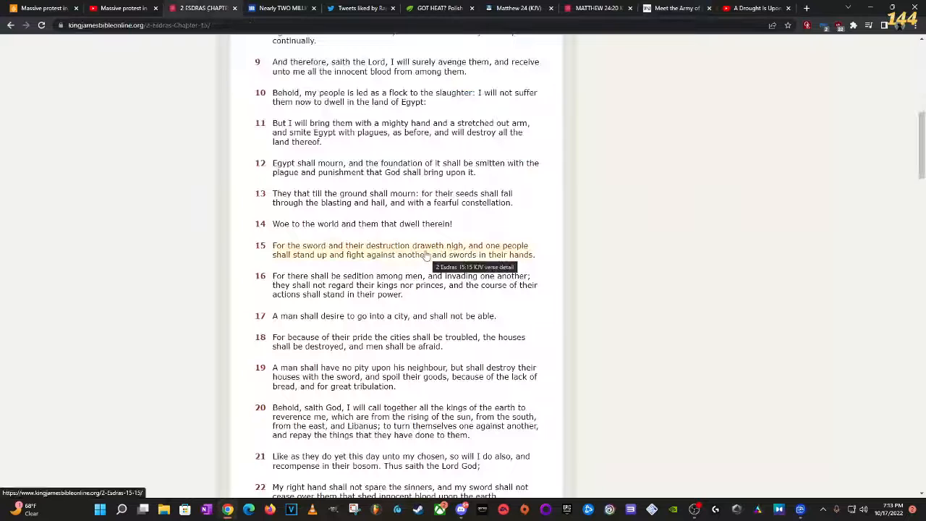
mouse_move(411, 349)
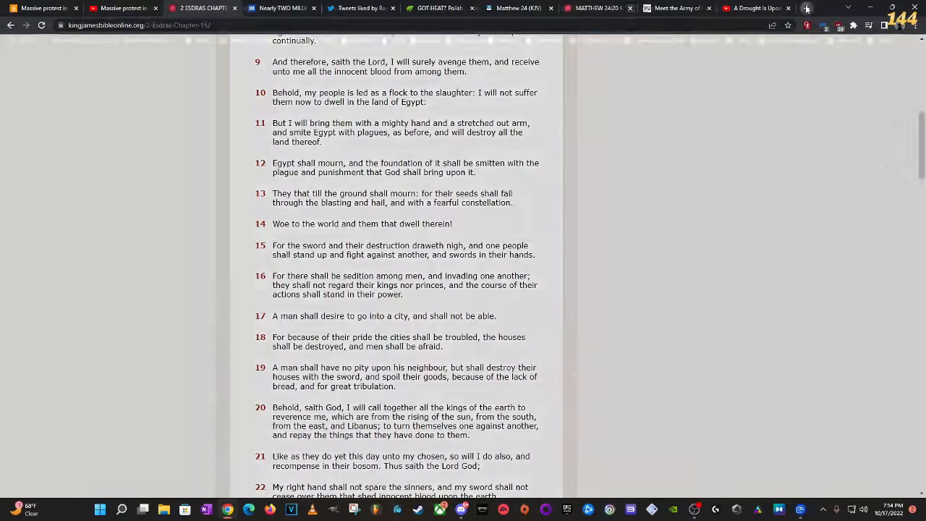
- In a new tab, look up Ecclesiastes 12 on Blue Letter Bible via the 'ecc 12' search suggestion
left_click(806, 8)
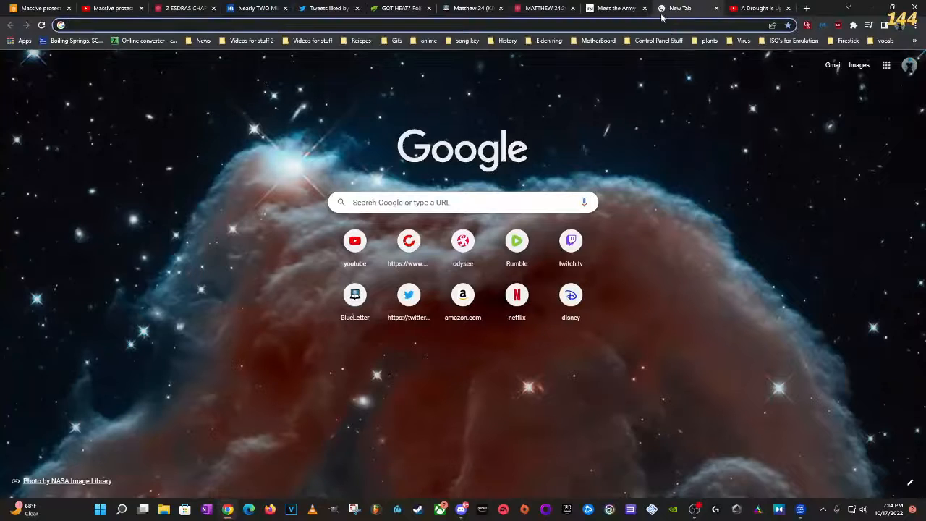
left_click(354, 294)
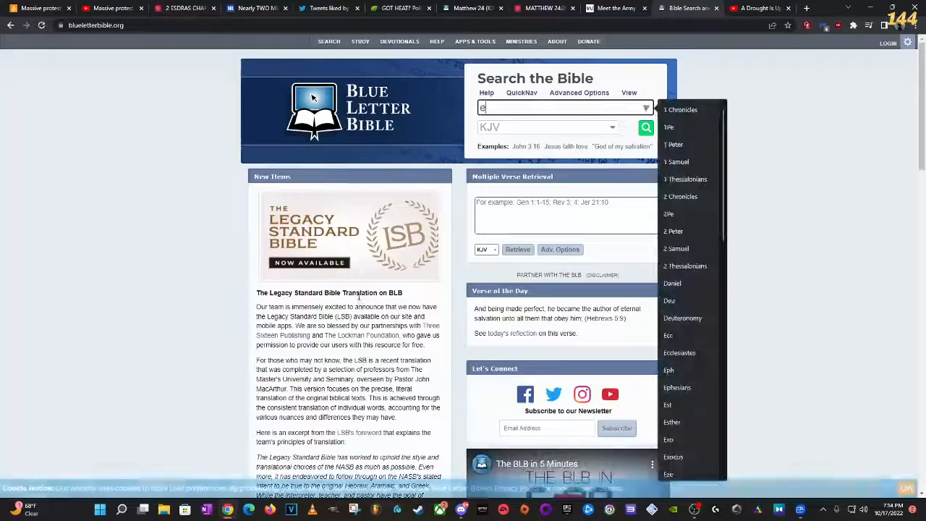
type("cc 123")
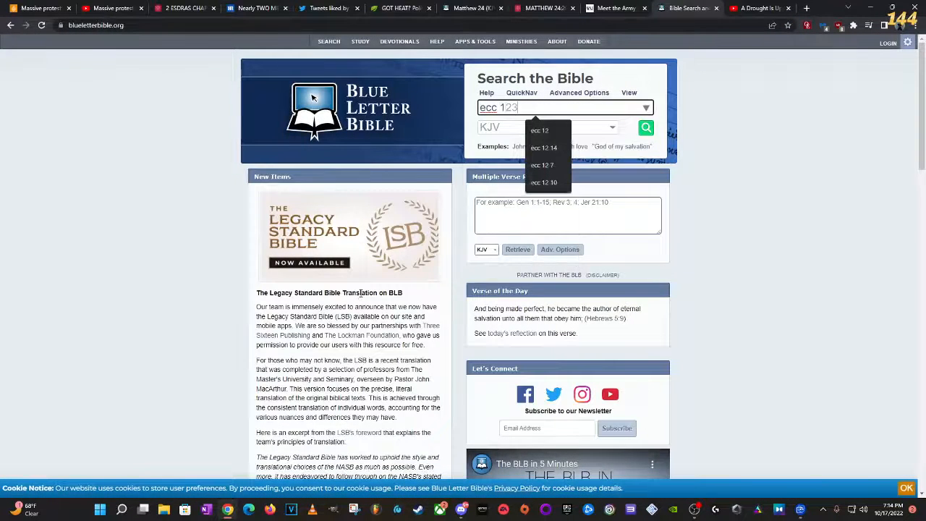
left_click(539, 130)
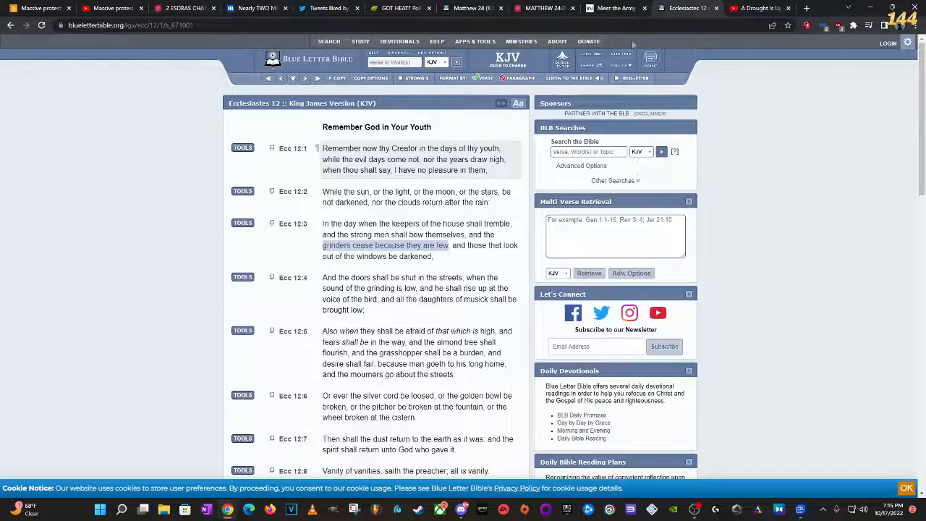
- Glance at the WSJ robots article and Matthew 24, then bring up the Natural News Polish trash-burning story
left_click(616, 8)
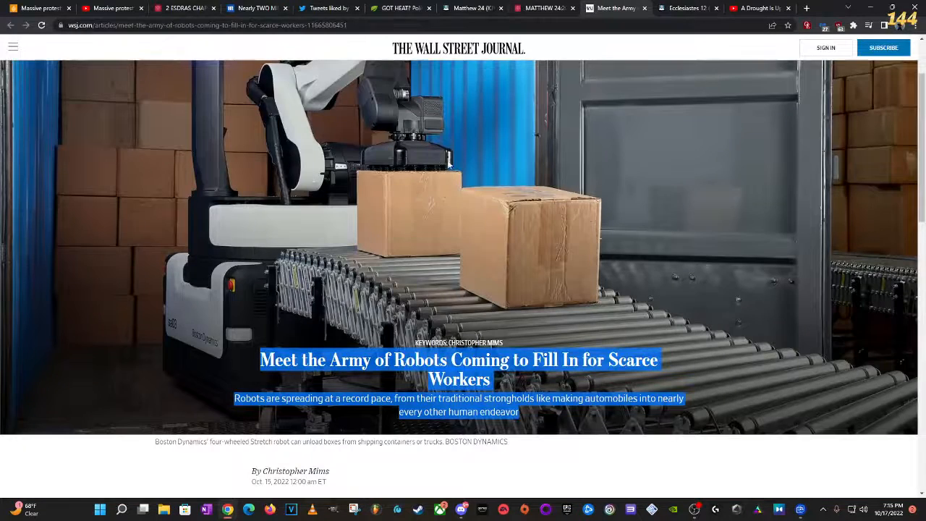
scroll("down", 3)
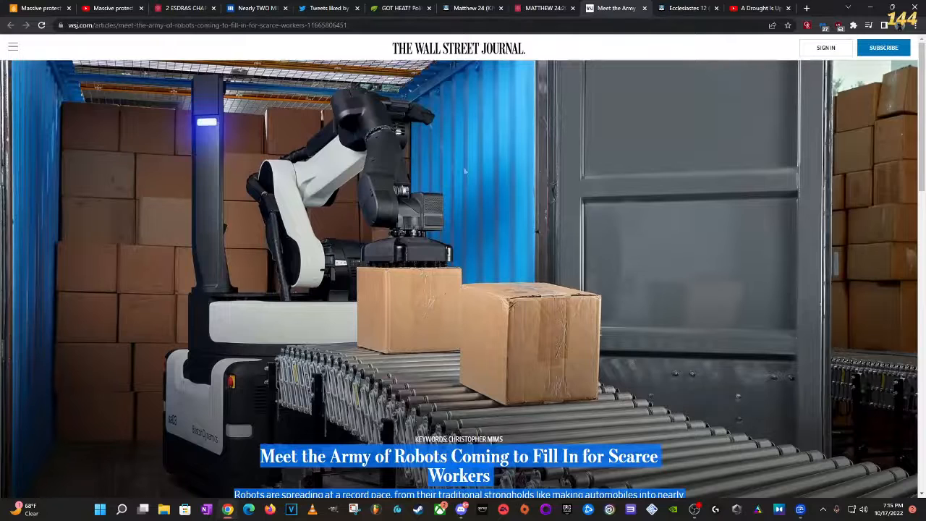
left_click(687, 8)
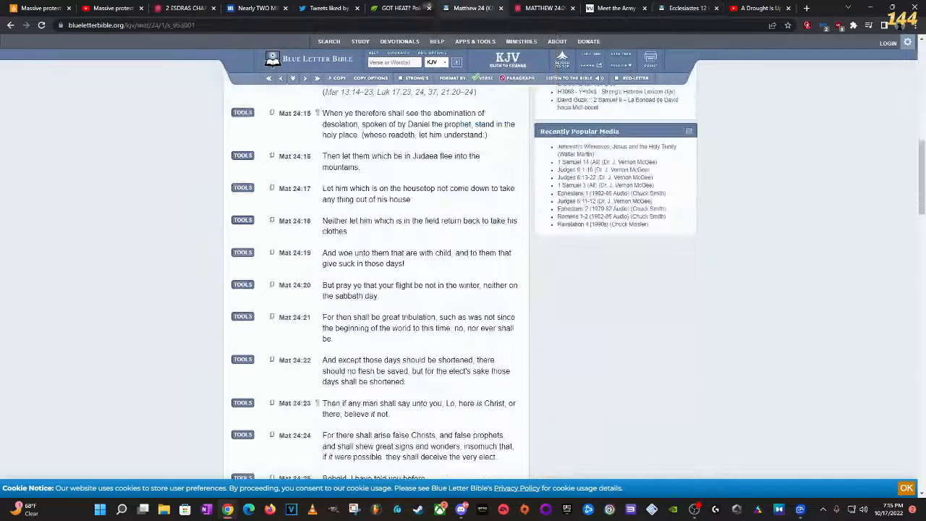
left_click(400, 8)
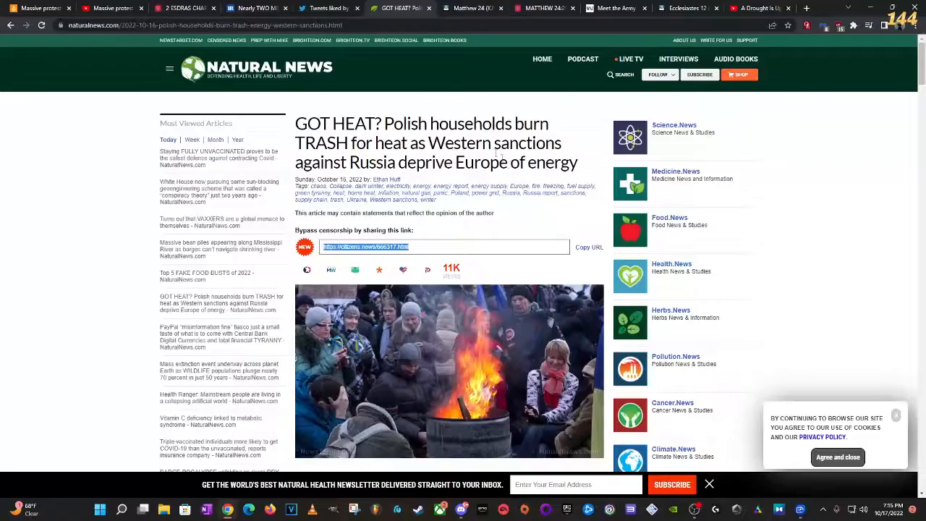
- Skim the trash-burning article, flip between WSJ and Natural News, then open the Mississippi drought YouTube video
scroll("down", 3)
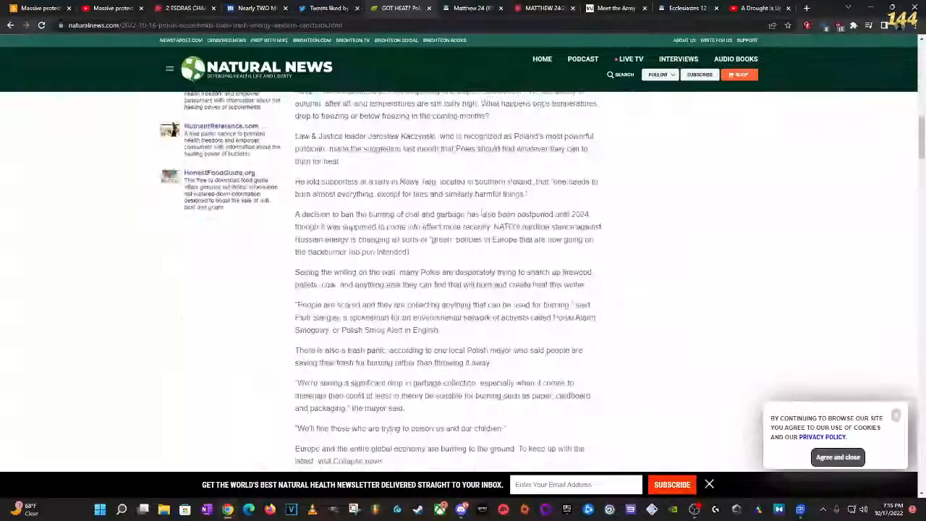
scroll("up", 3)
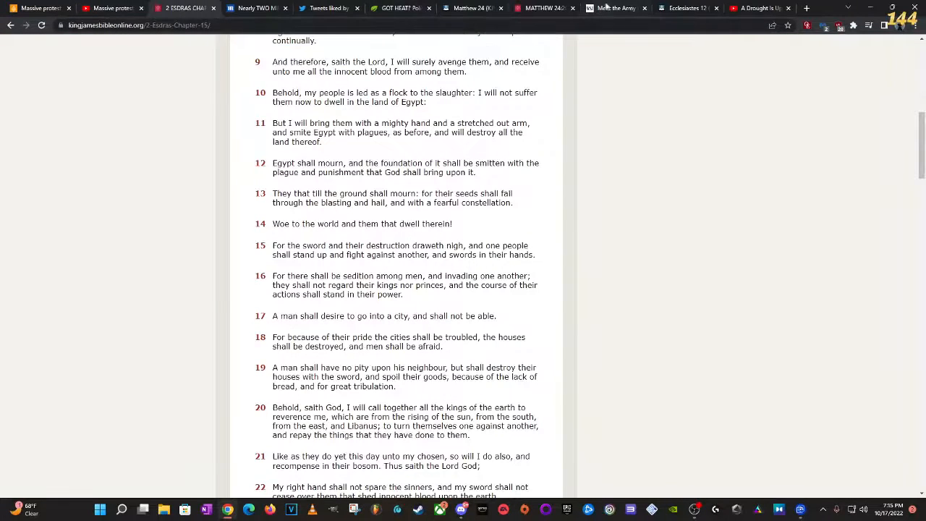
left_click(616, 8)
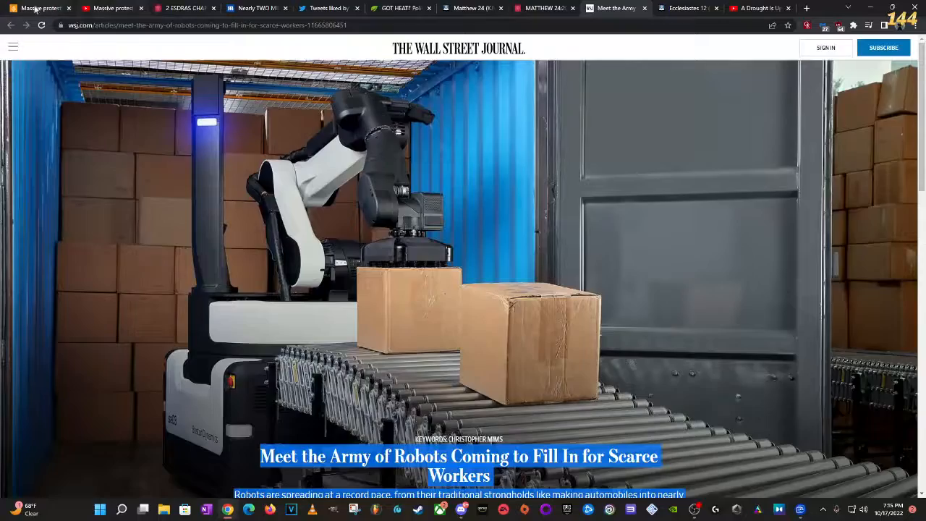
left_click(401, 8)
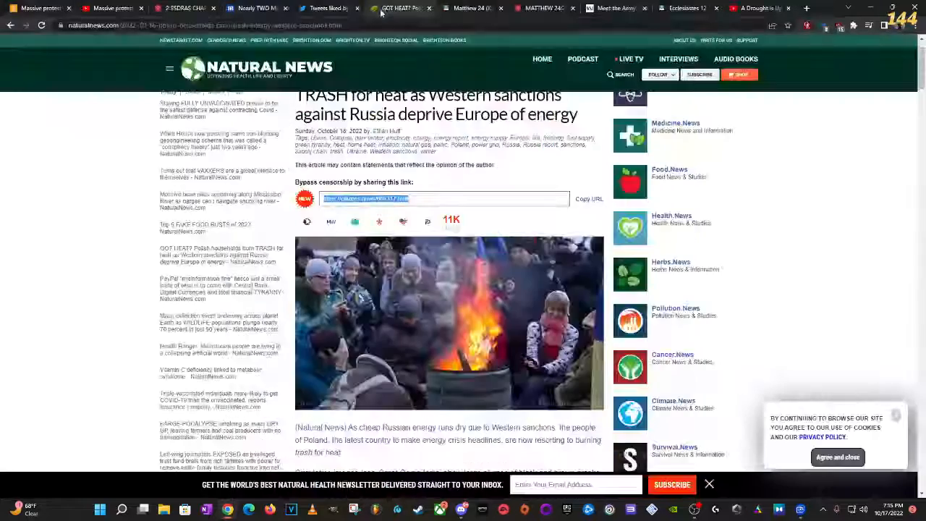
left_click(614, 8)
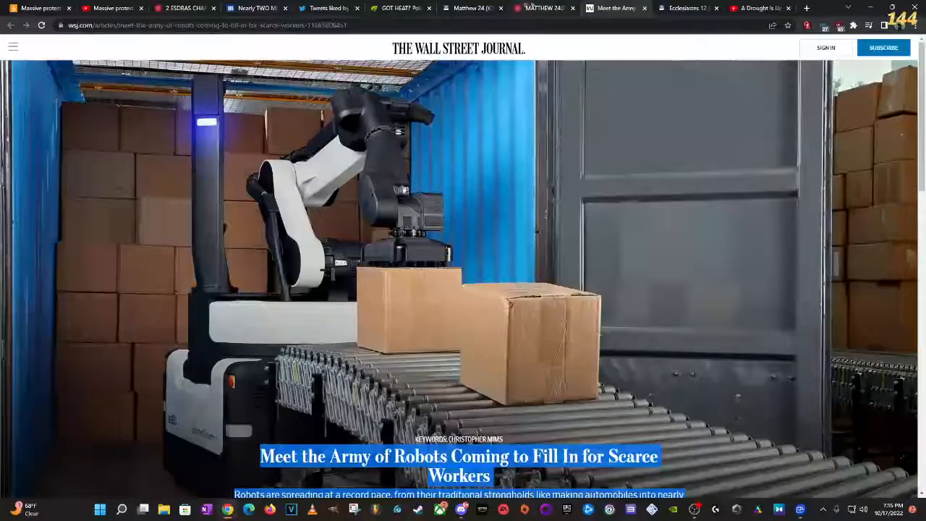
left_click(758, 8)
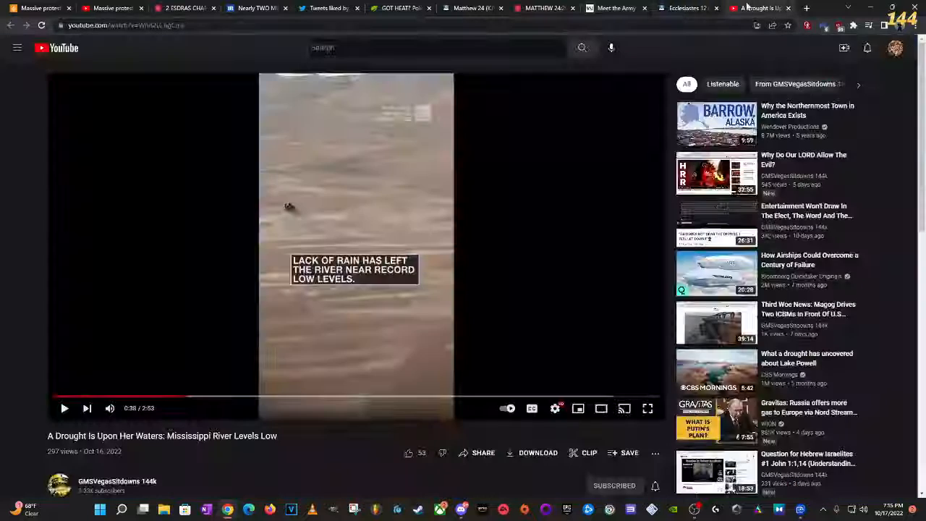